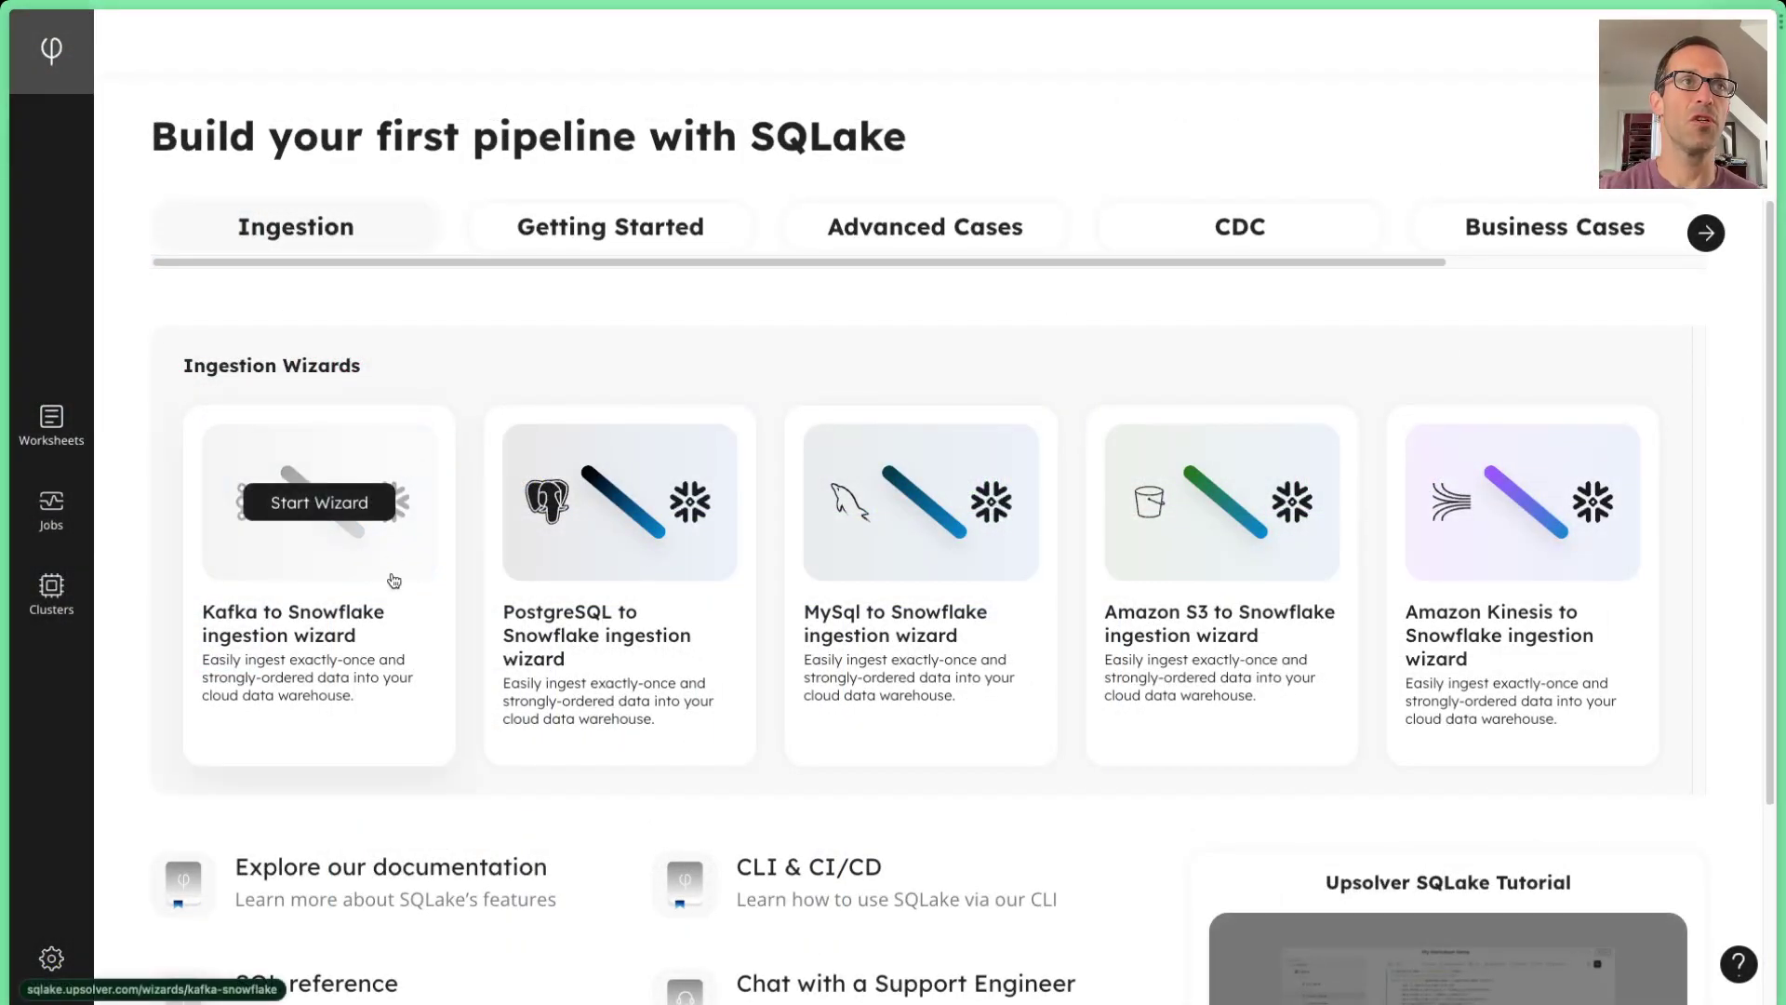
mouse_move(268, 622)
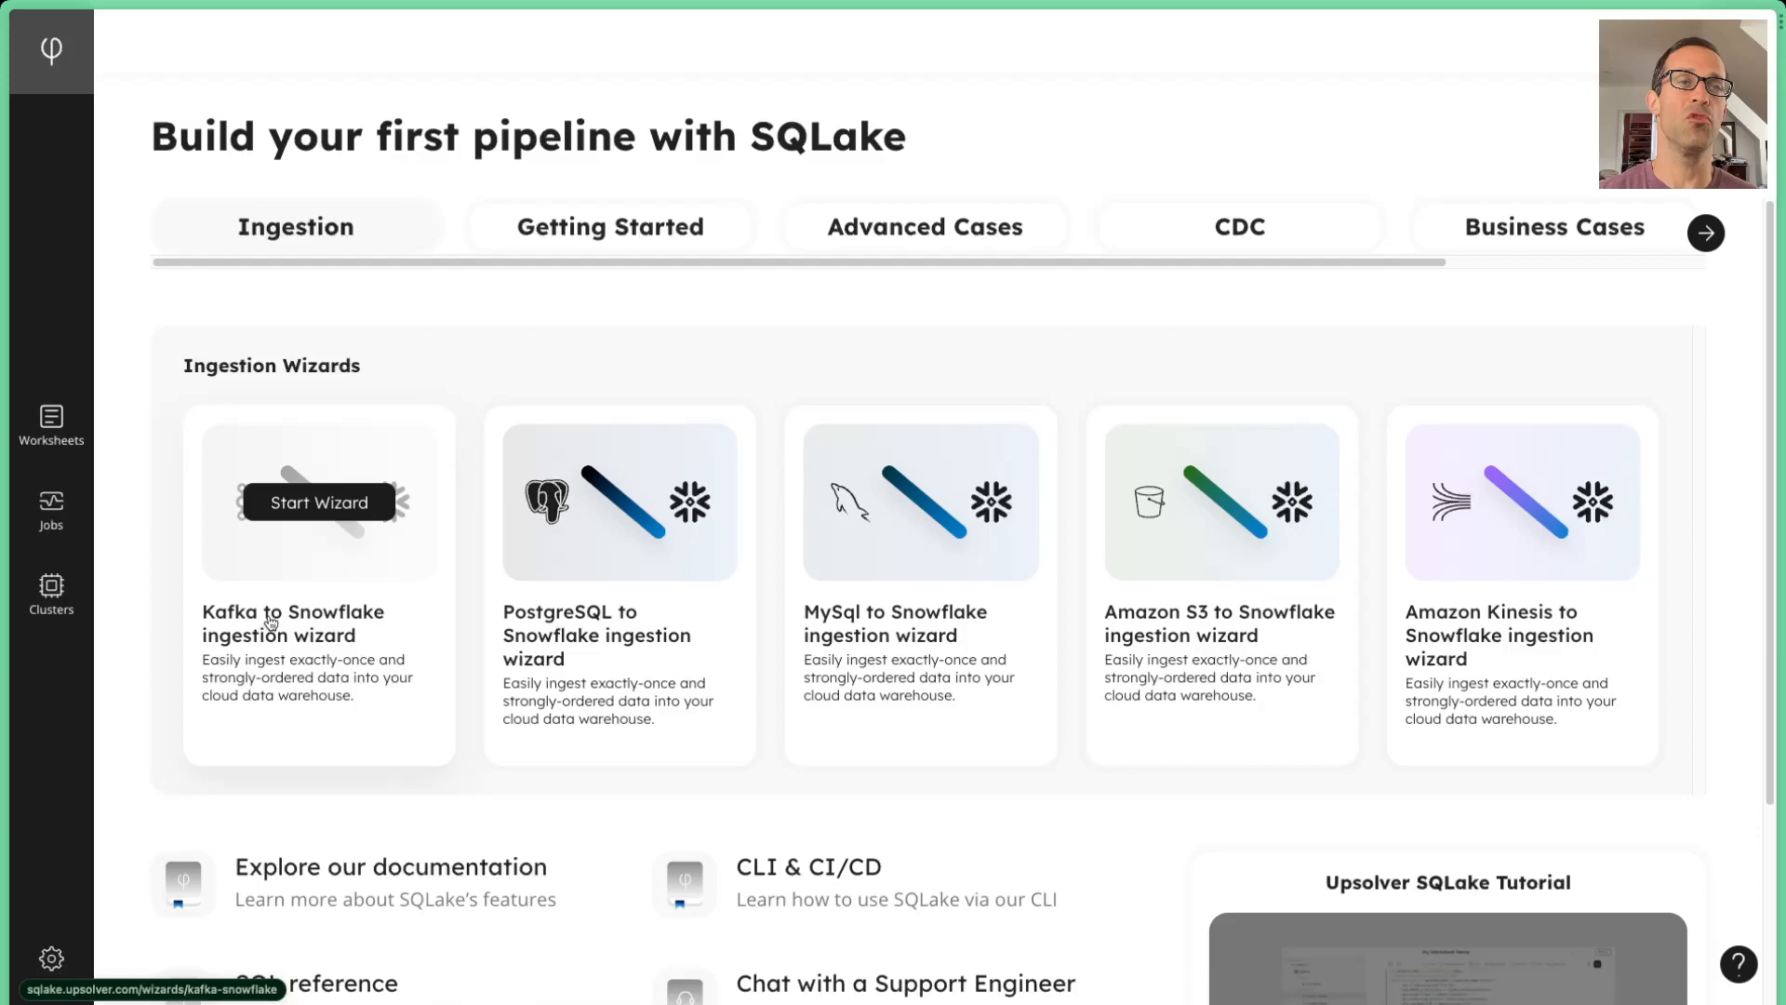
Start the Kafka to Snowflake wizard using the existing samples_kafka connection.
left_click(319, 503)
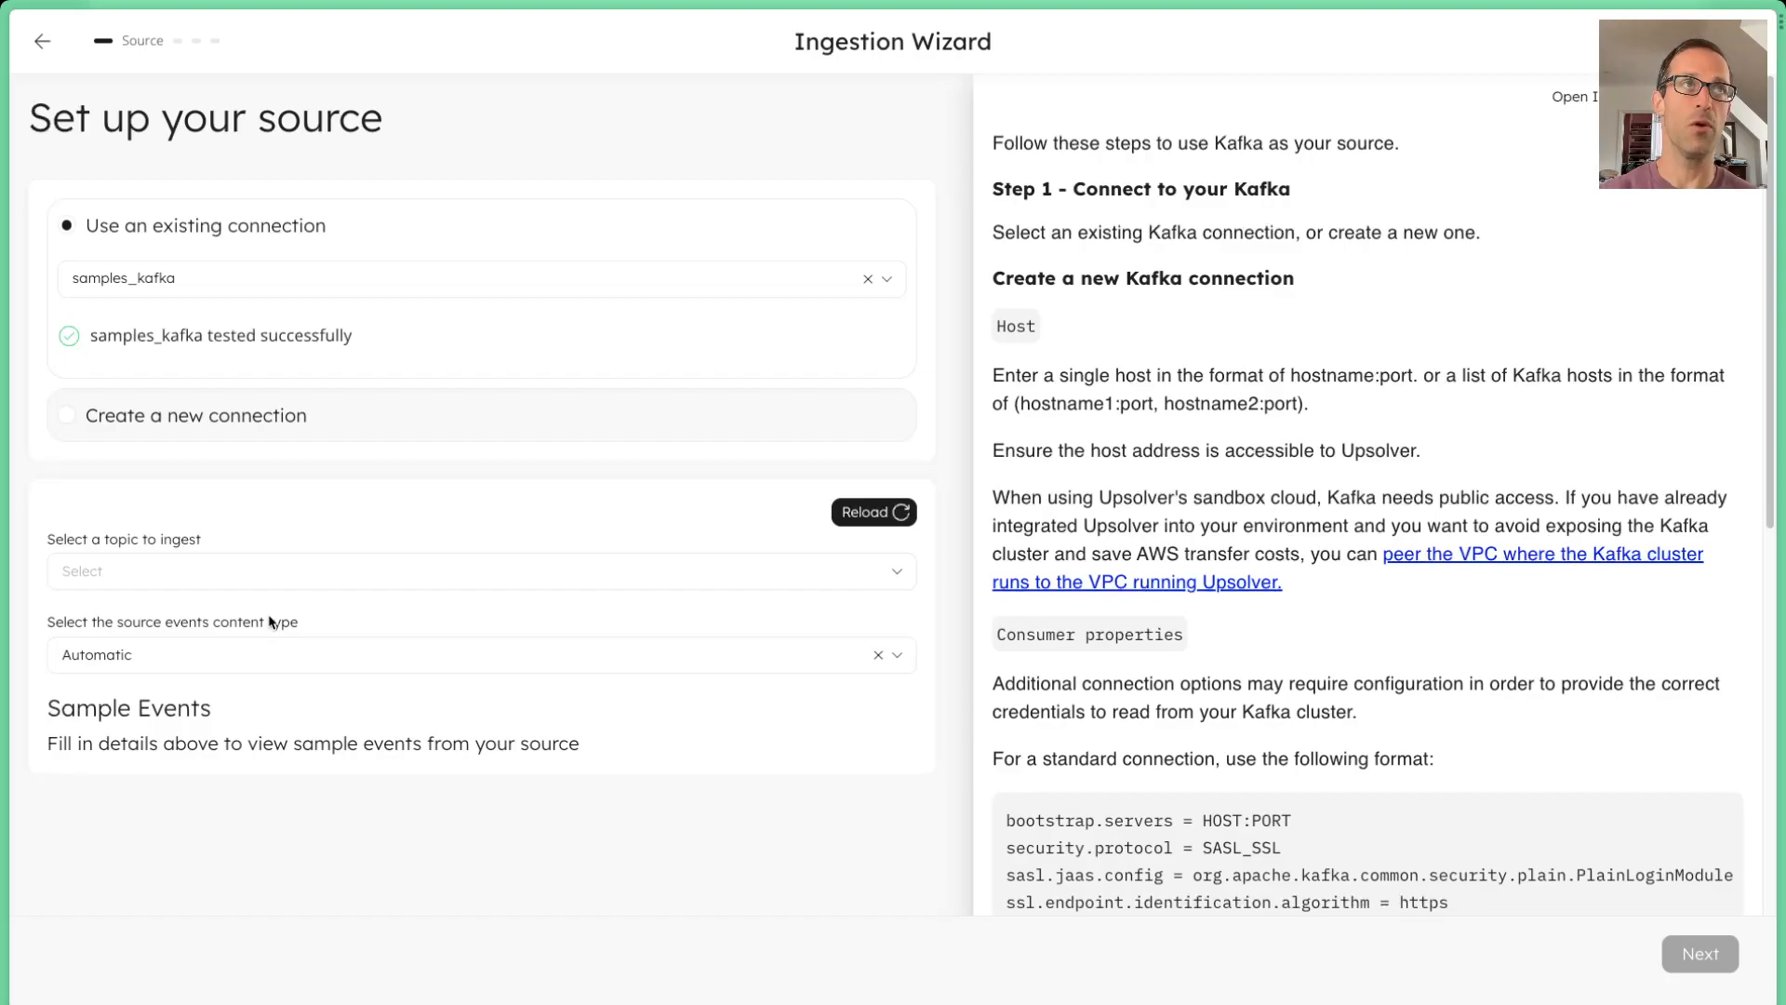
mouse_move(284, 286)
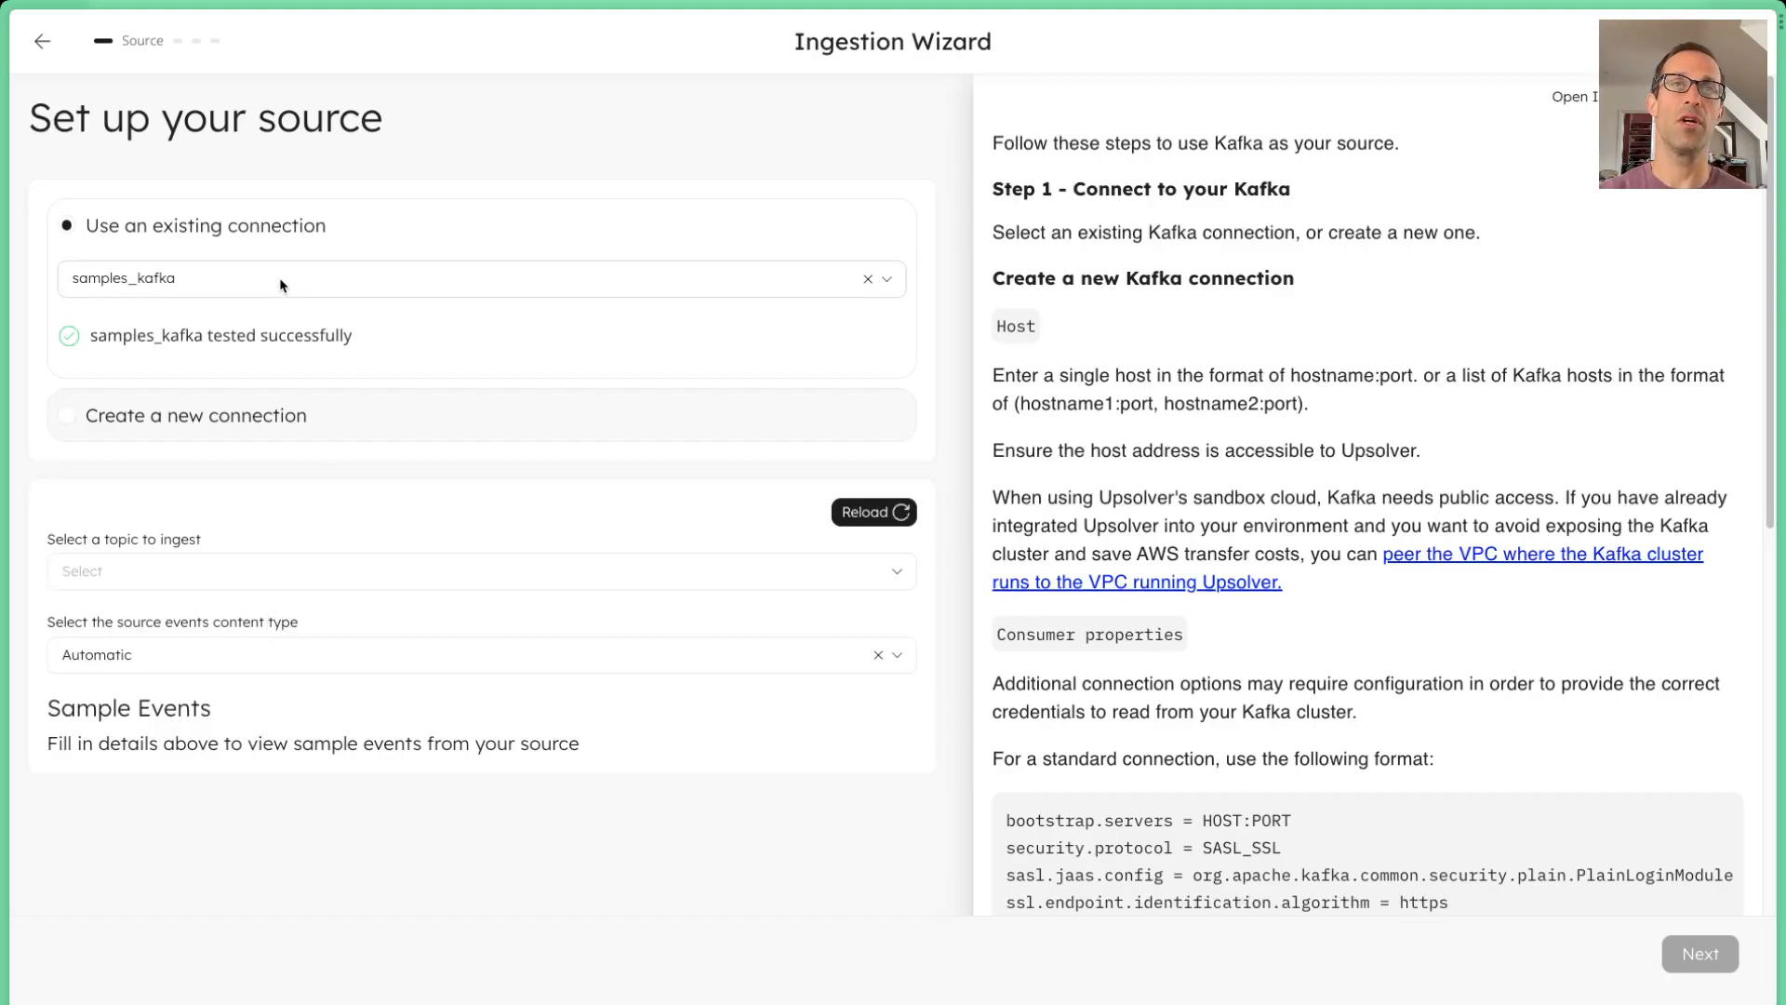
left_click(66, 415)
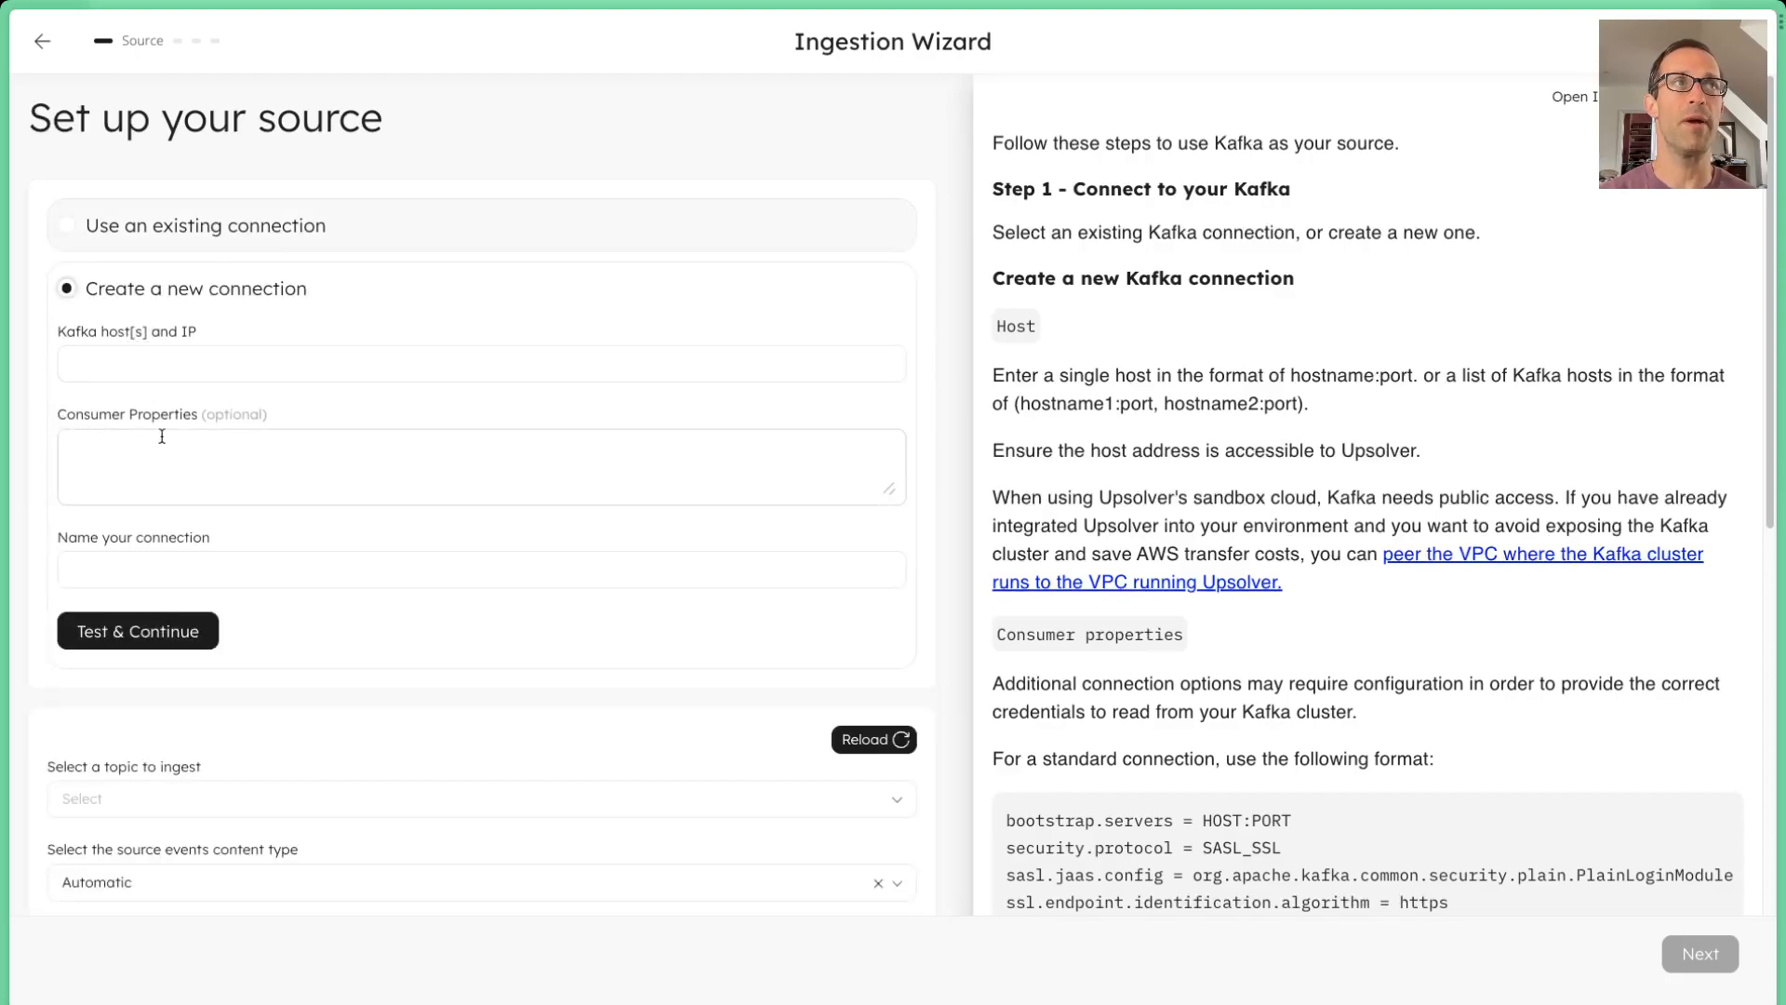
left_click(65, 226)
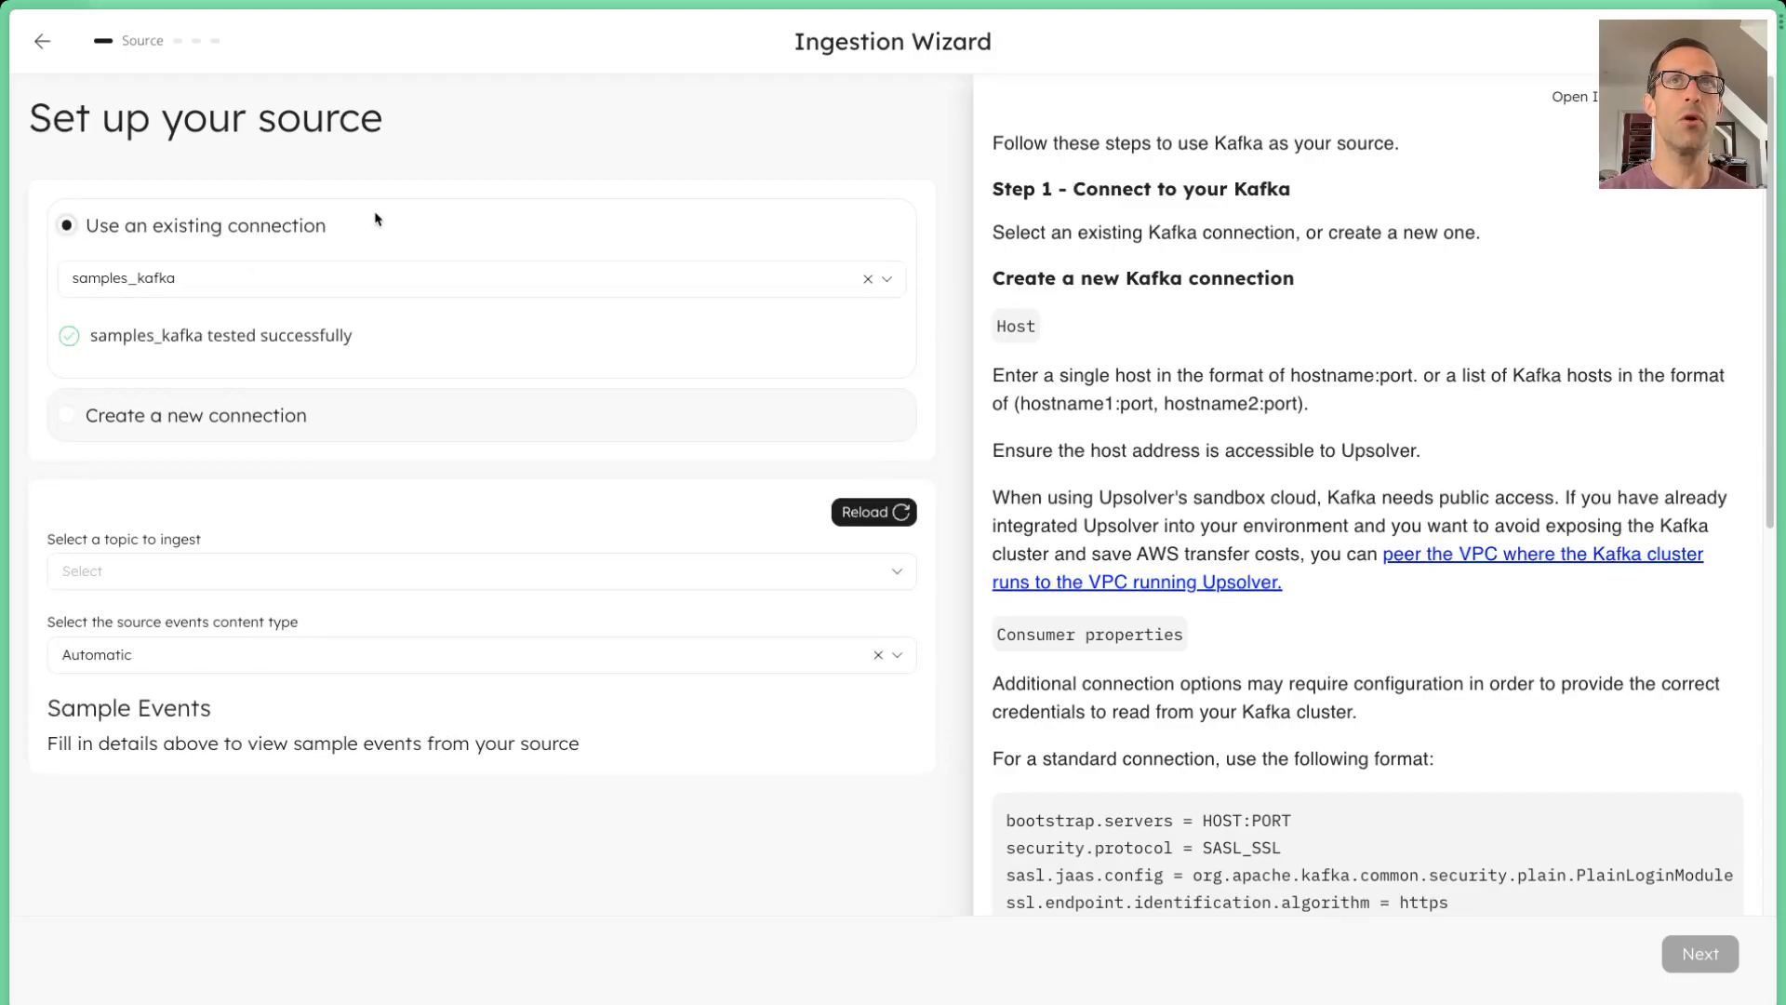
mouse_move(326, 445)
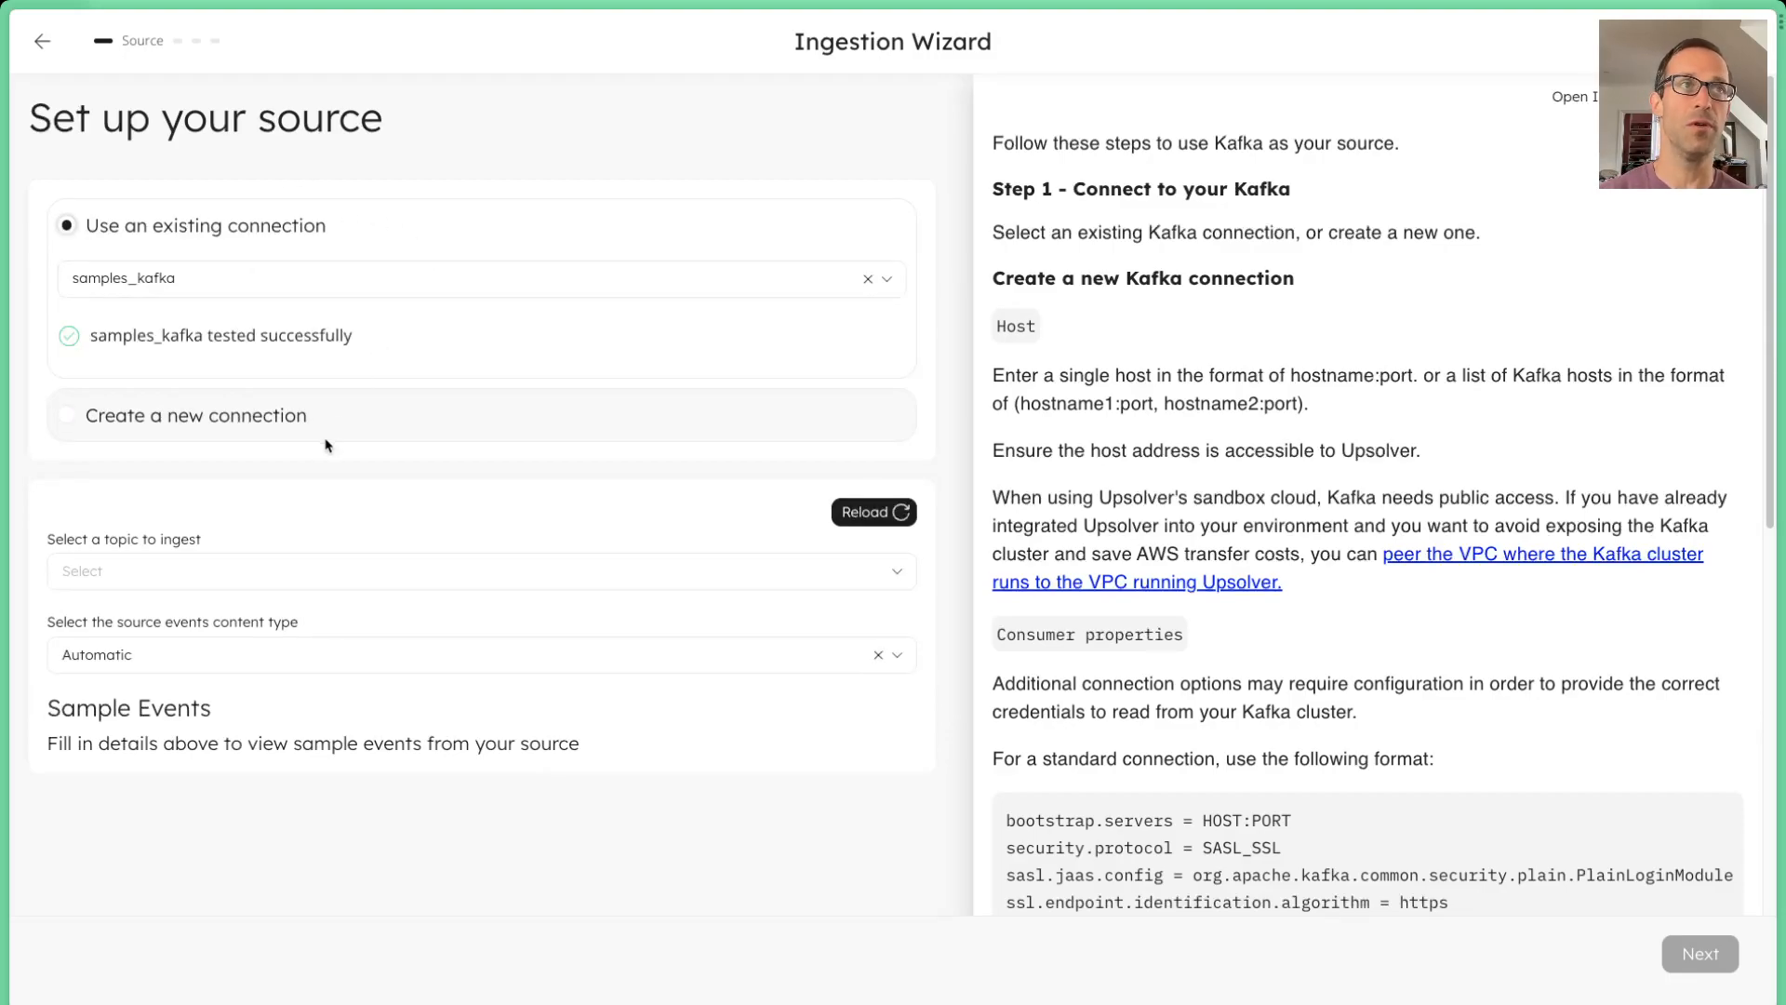
Ingest the user_info topic with Automatic content type after reviewing sample events.
left_click(477, 594)
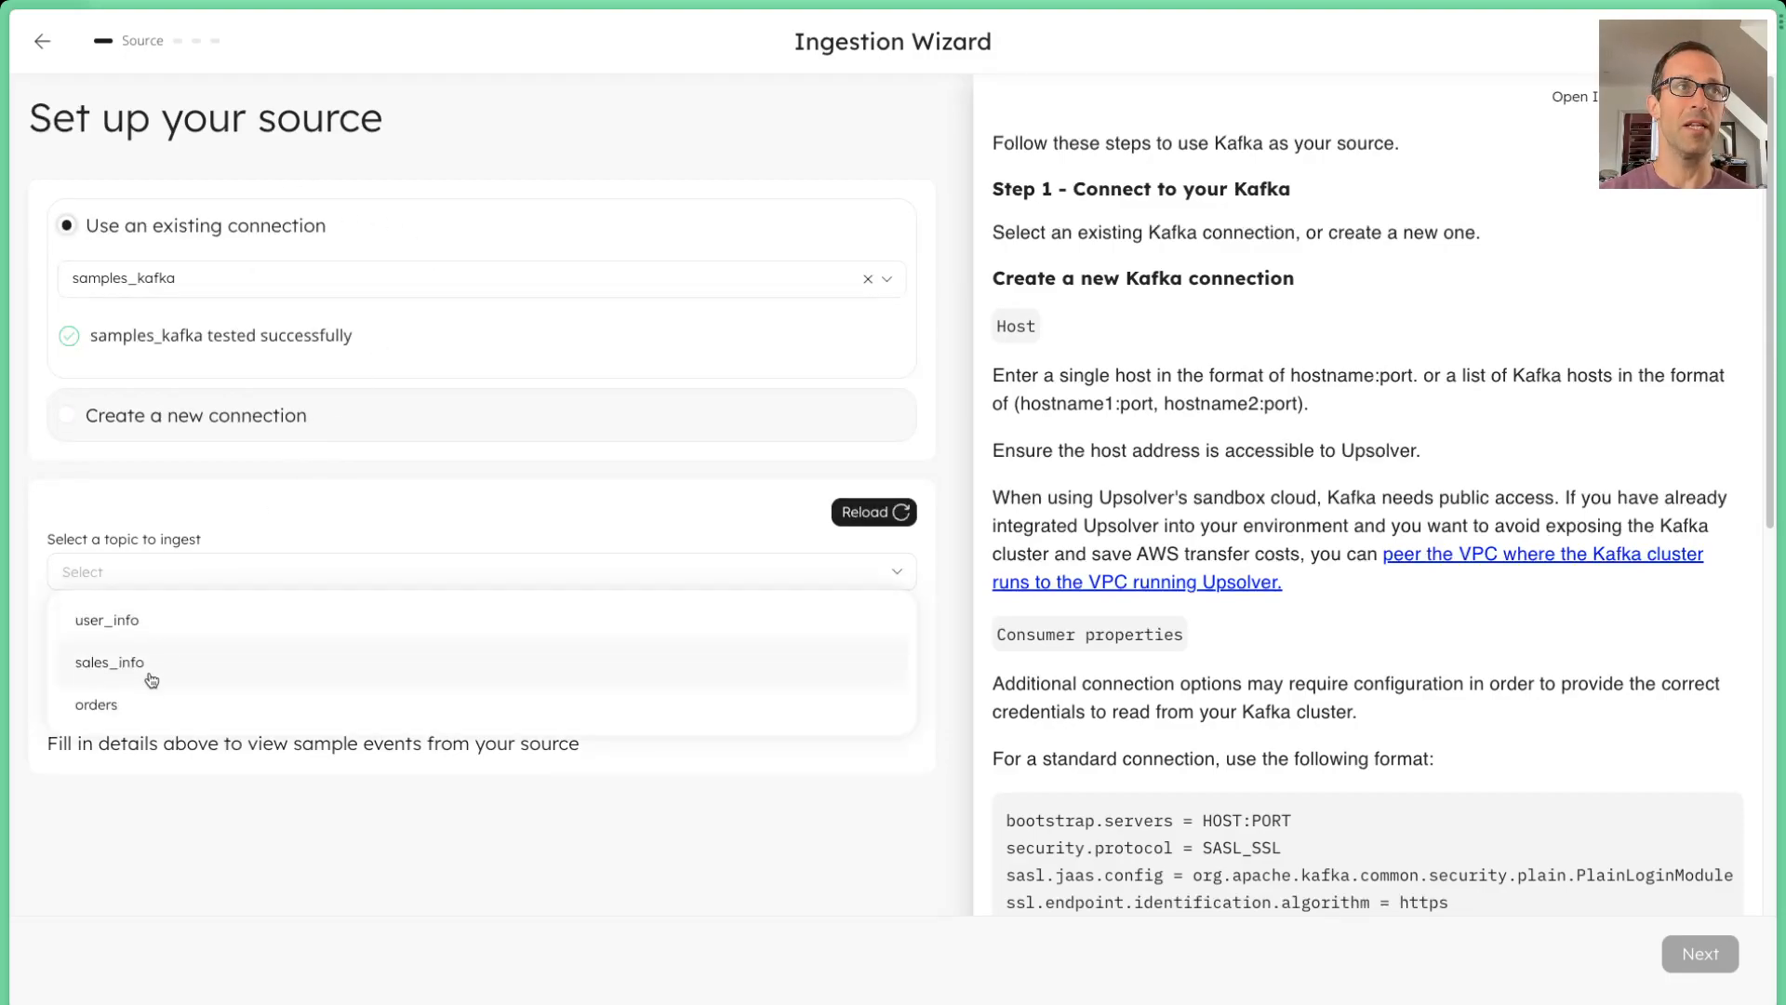
mouse_move(148, 699)
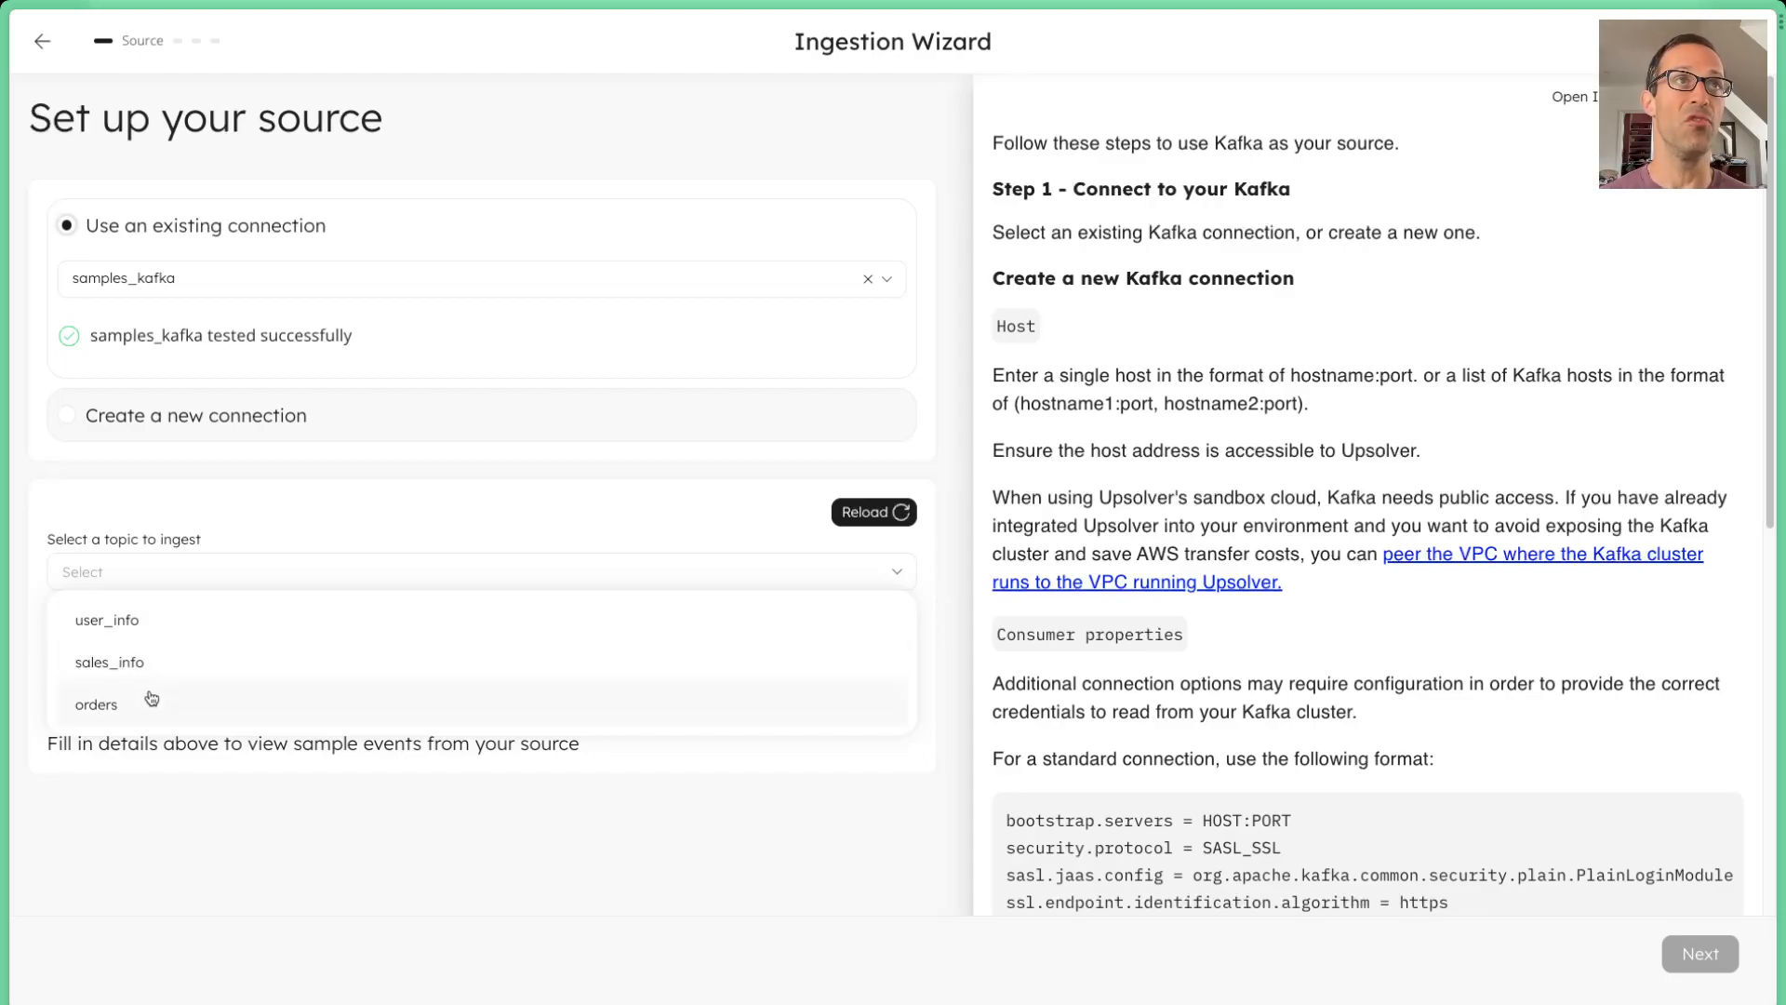
left_click(106, 619)
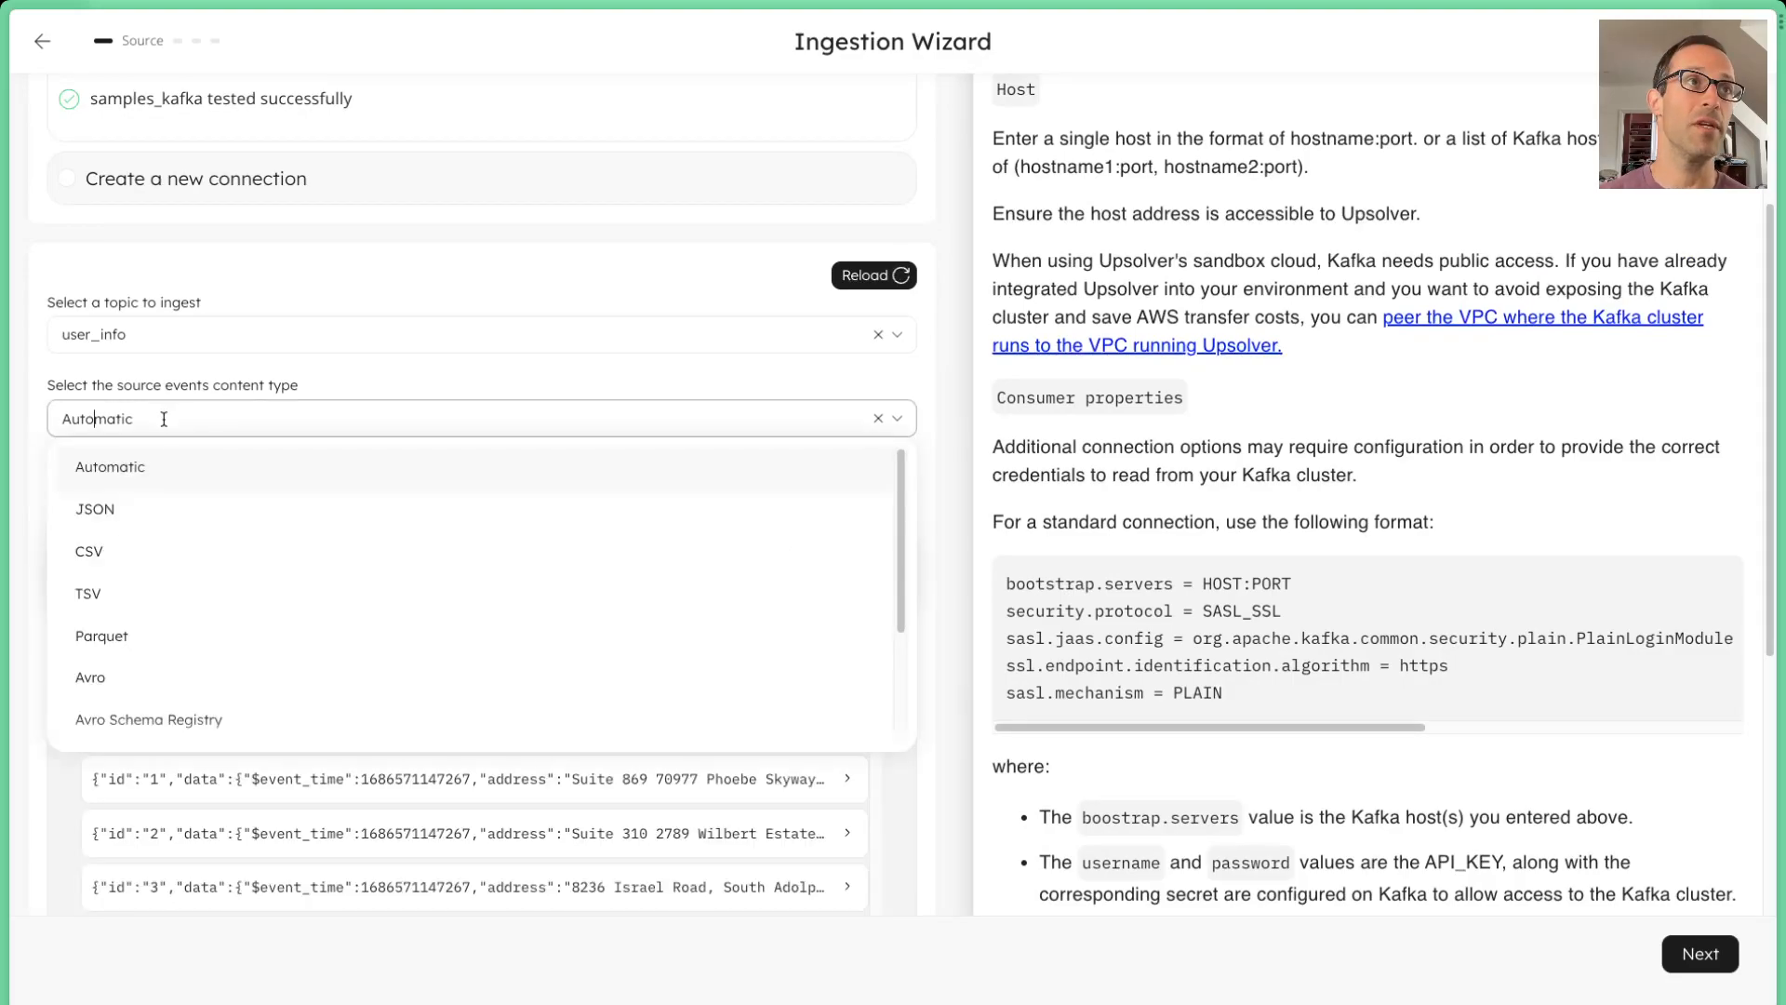
mouse_move(112, 607)
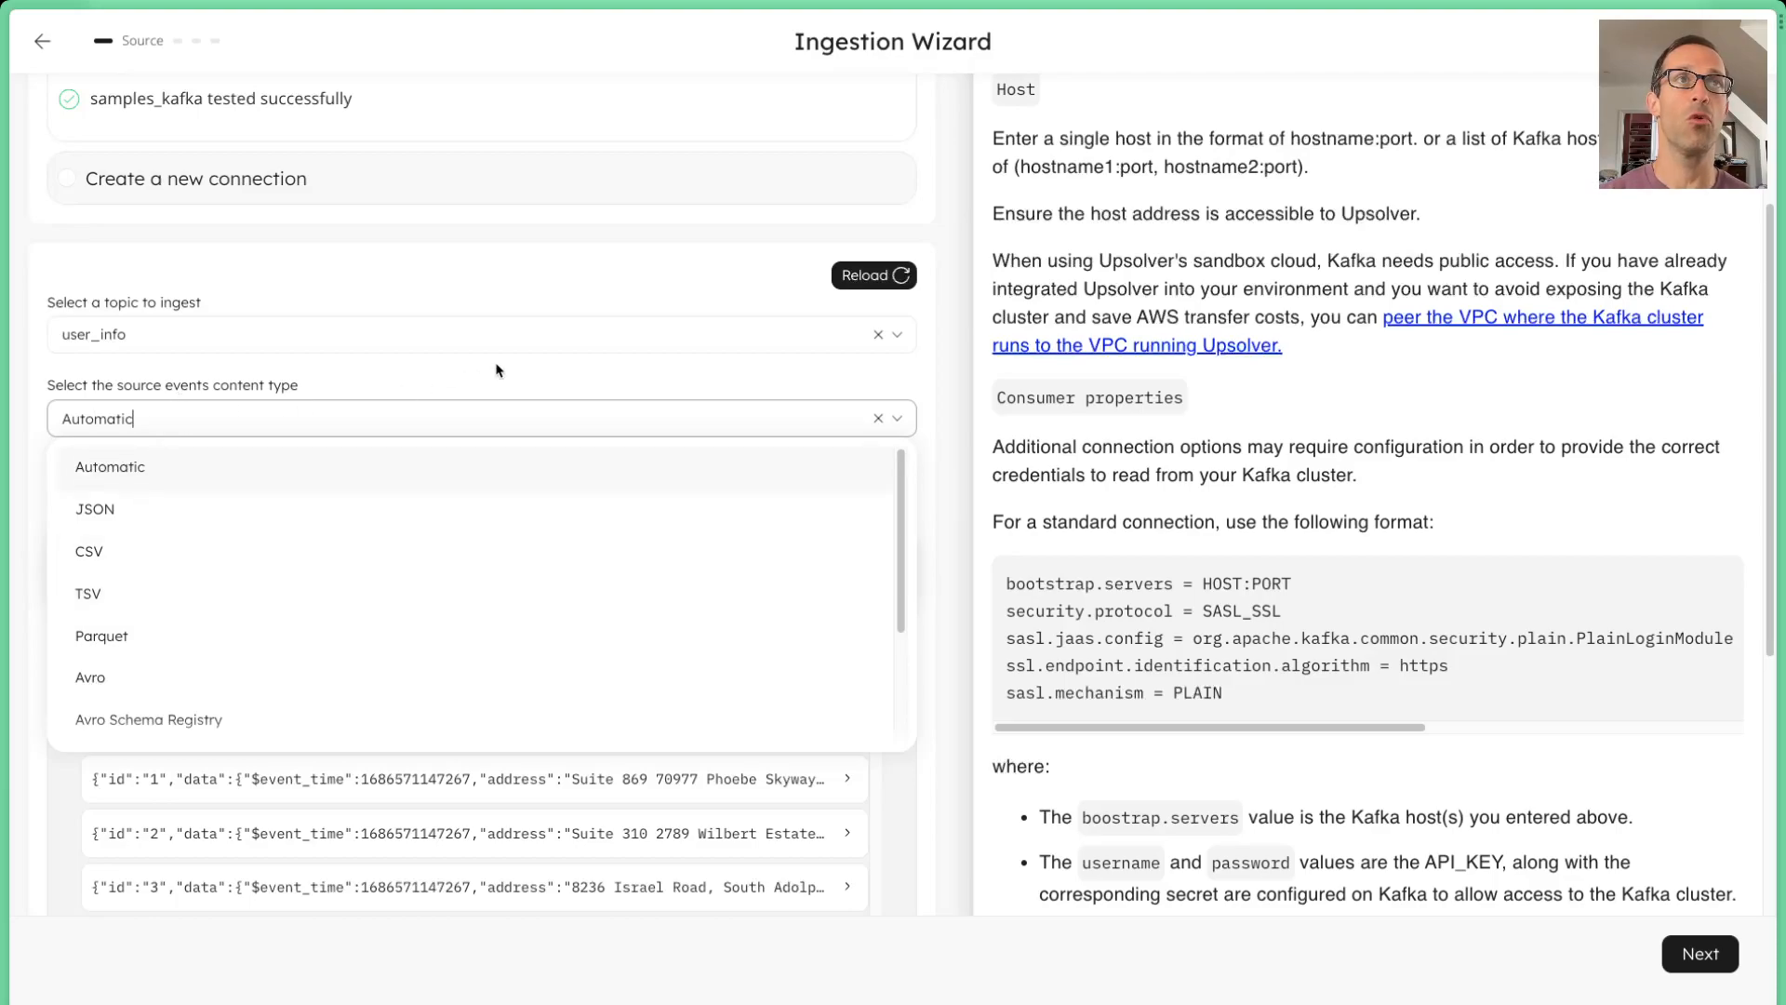
left_click(109, 466)
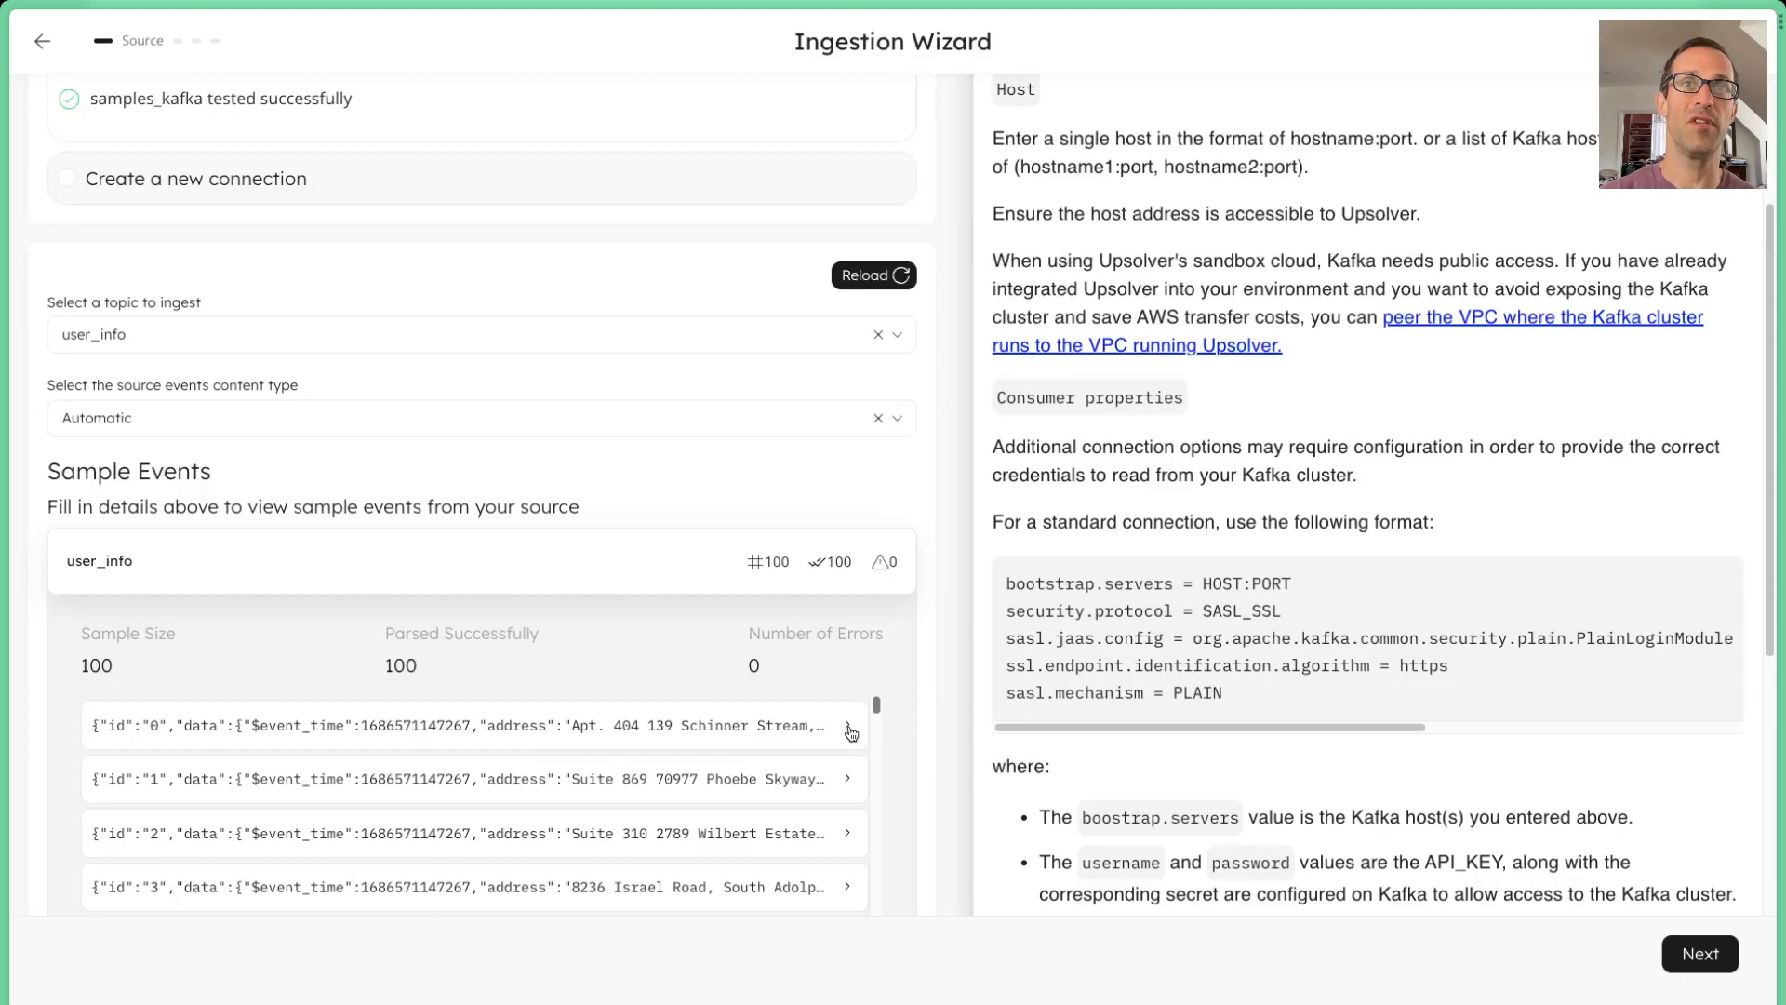
left_click(847, 726)
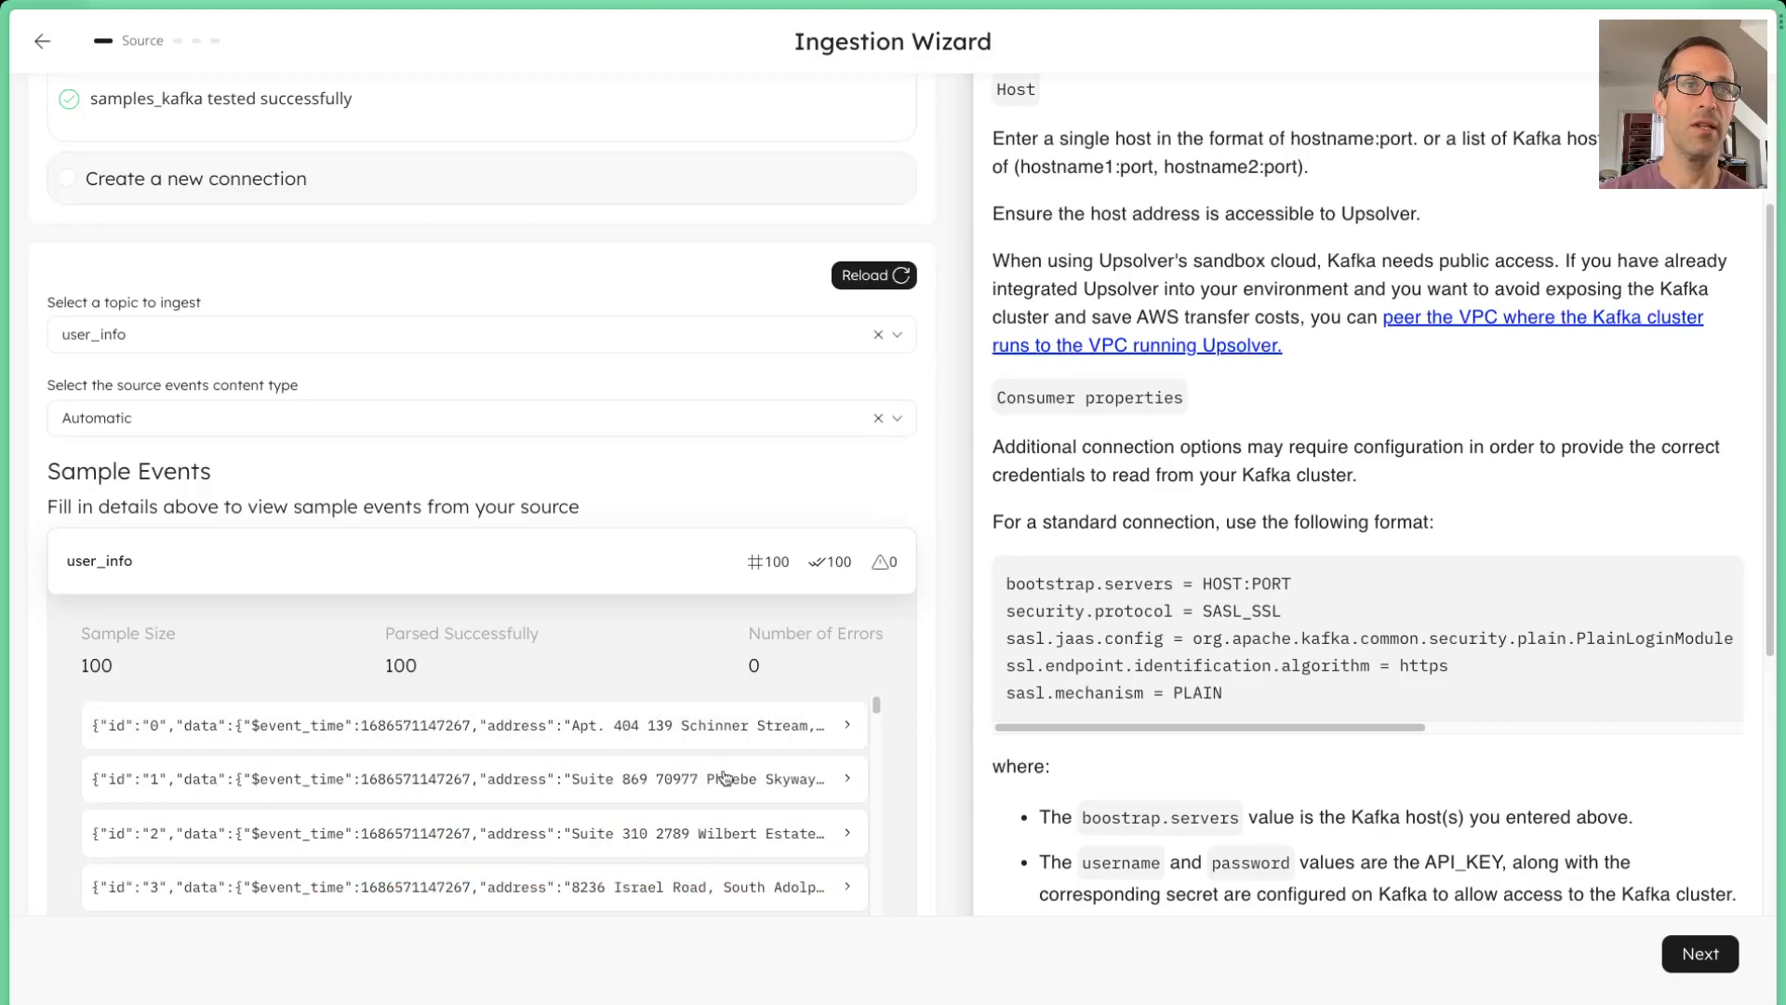
left_click(1699, 954)
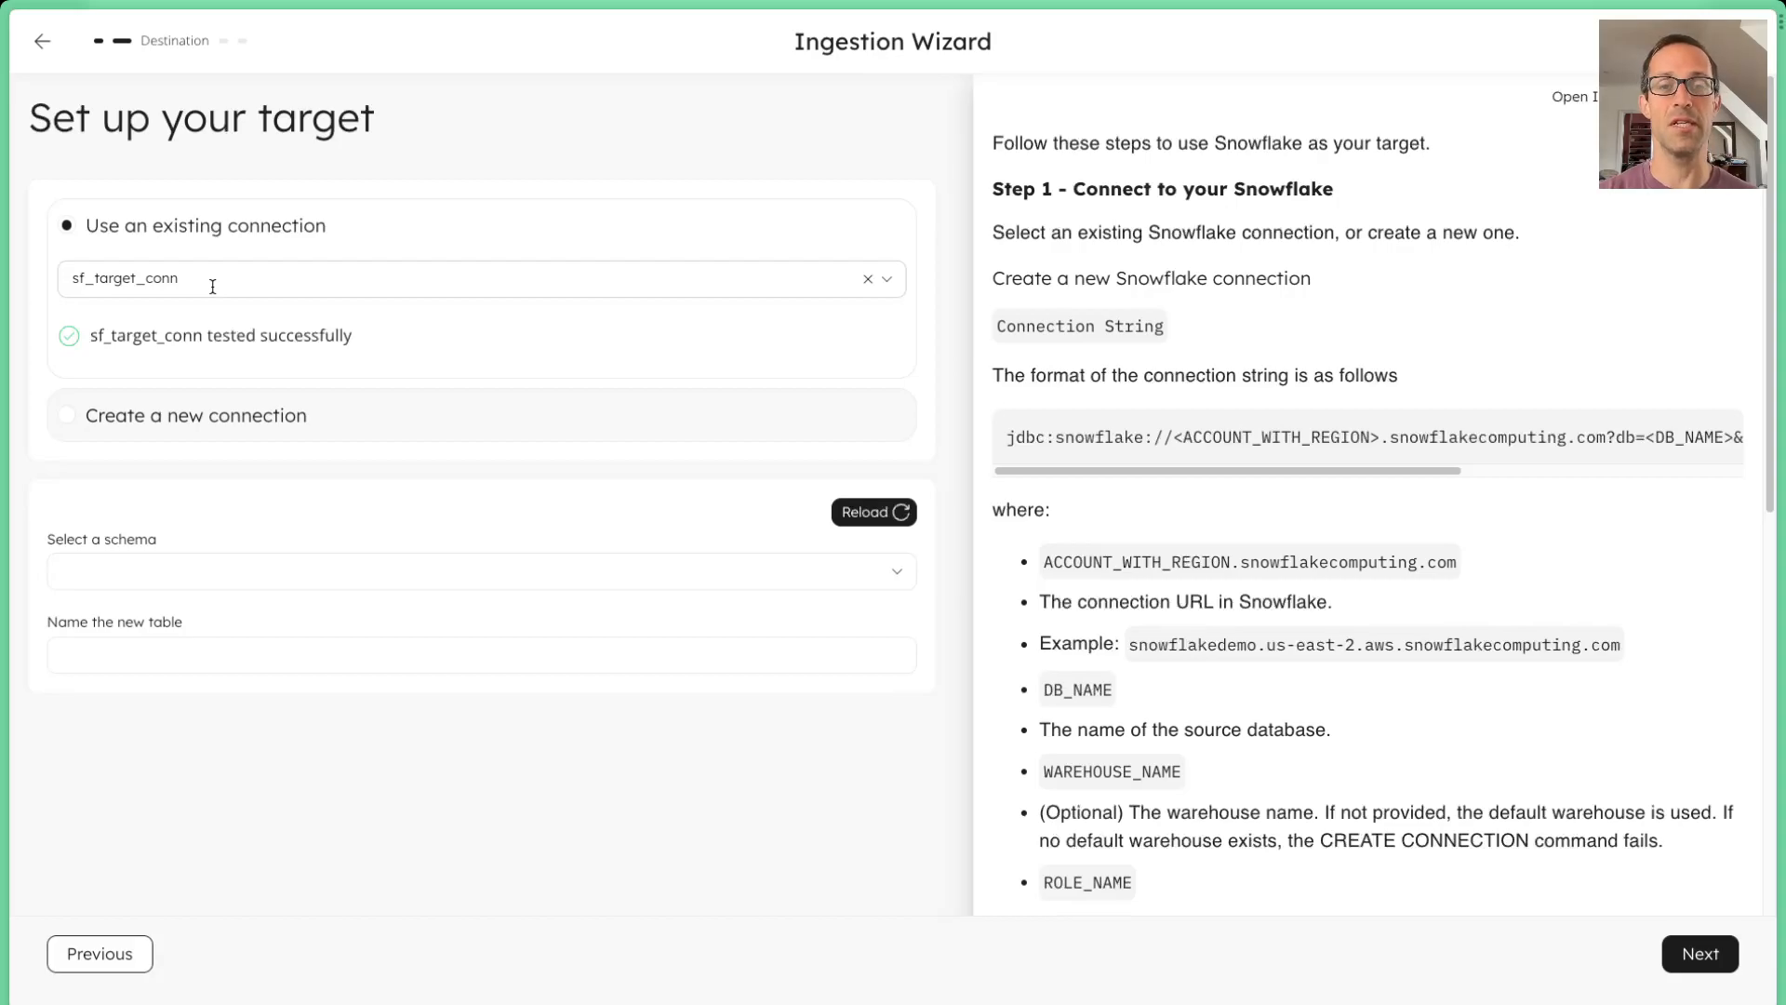
Keep sf_target_conn, select schema ROYON, and name the new table USER_INFO_TBL.
left_click(66, 416)
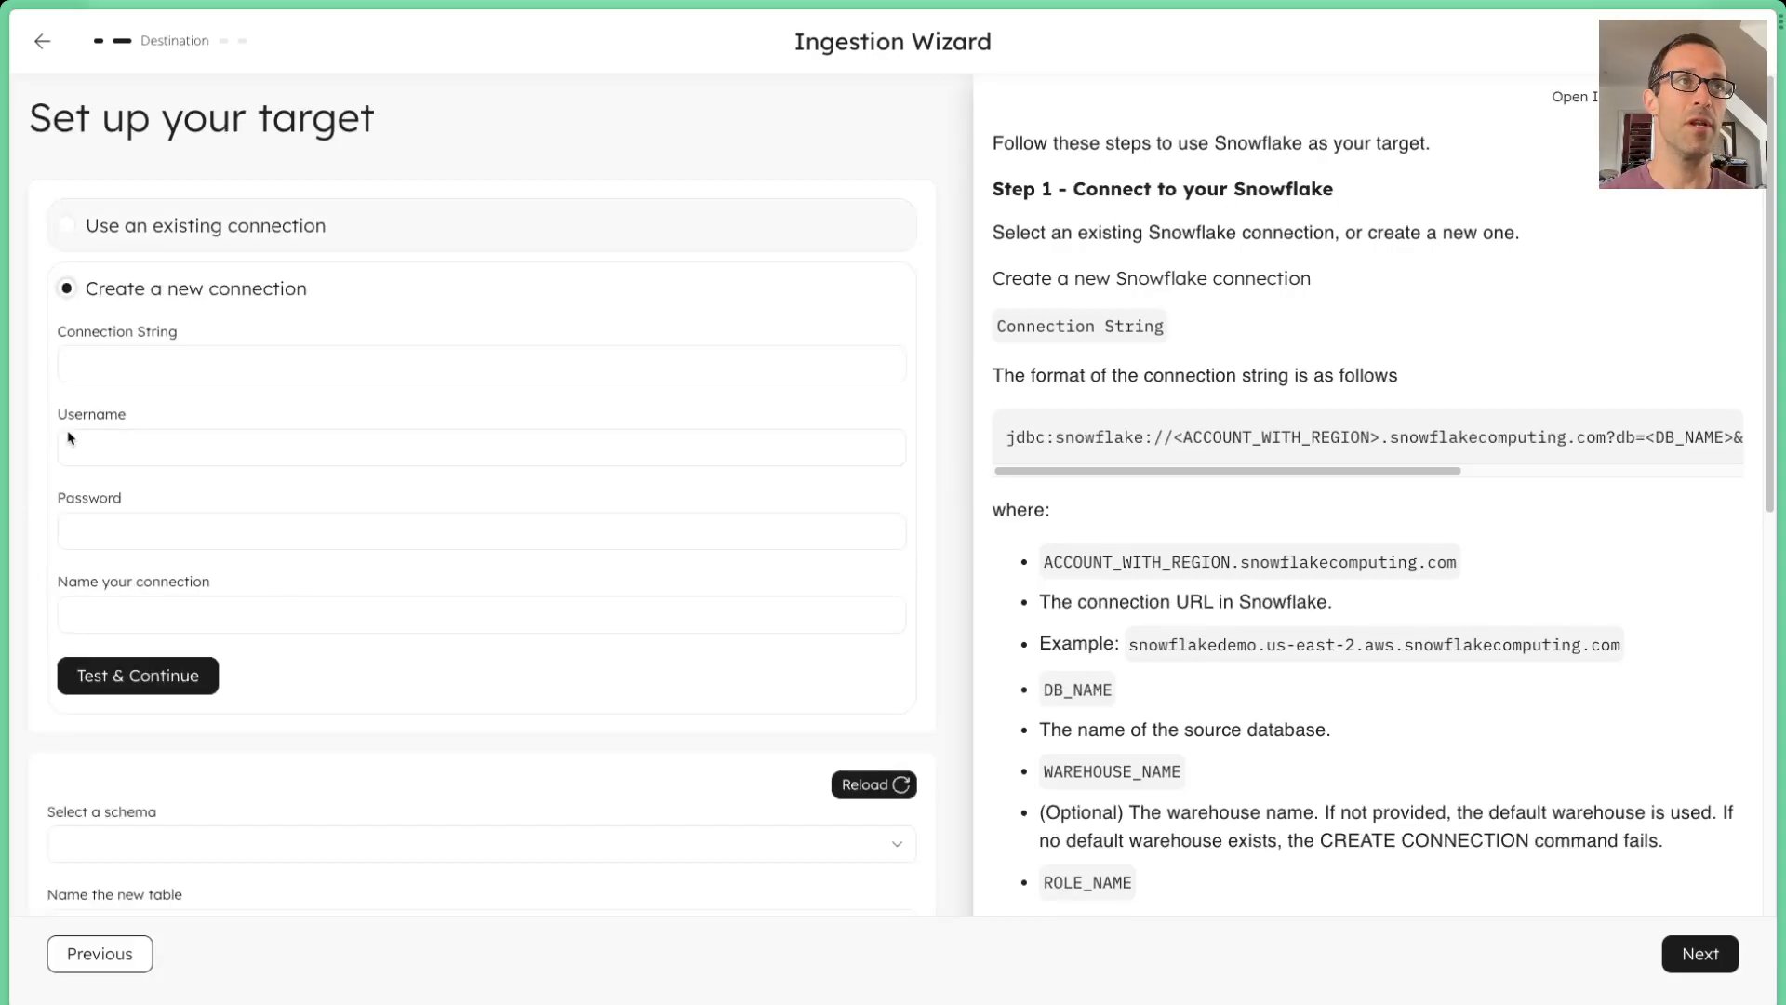
left_click(65, 225)
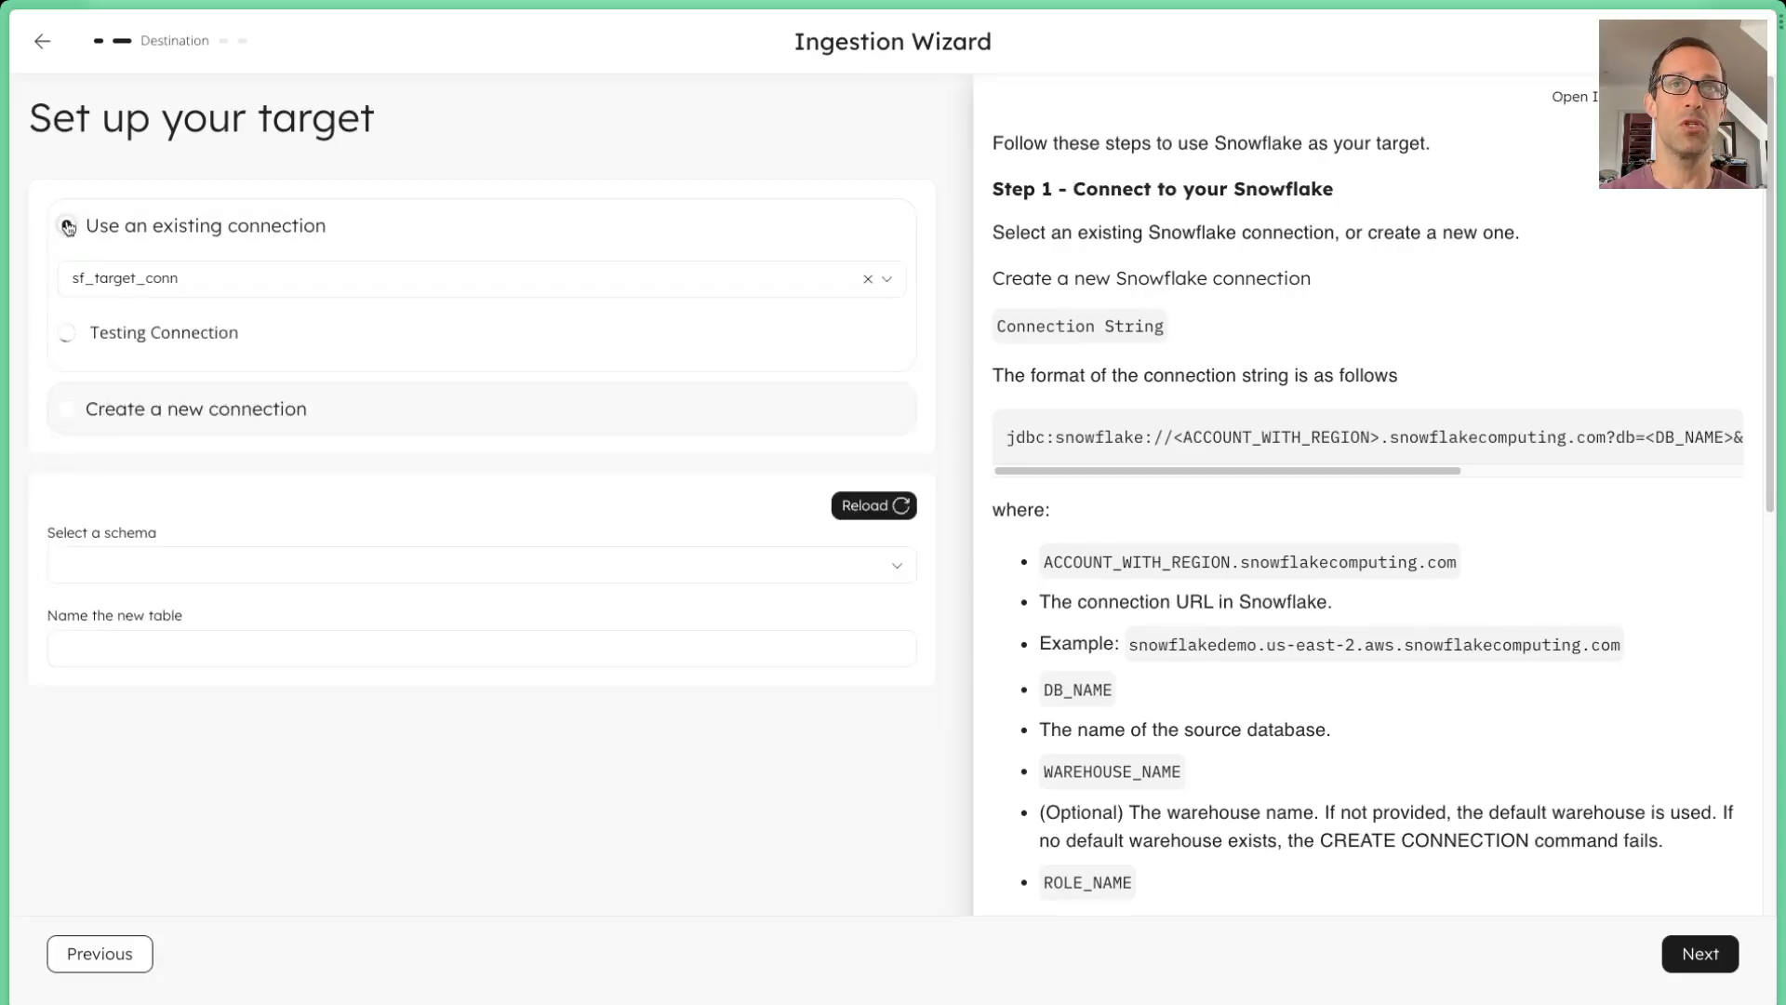
left_click(226, 569)
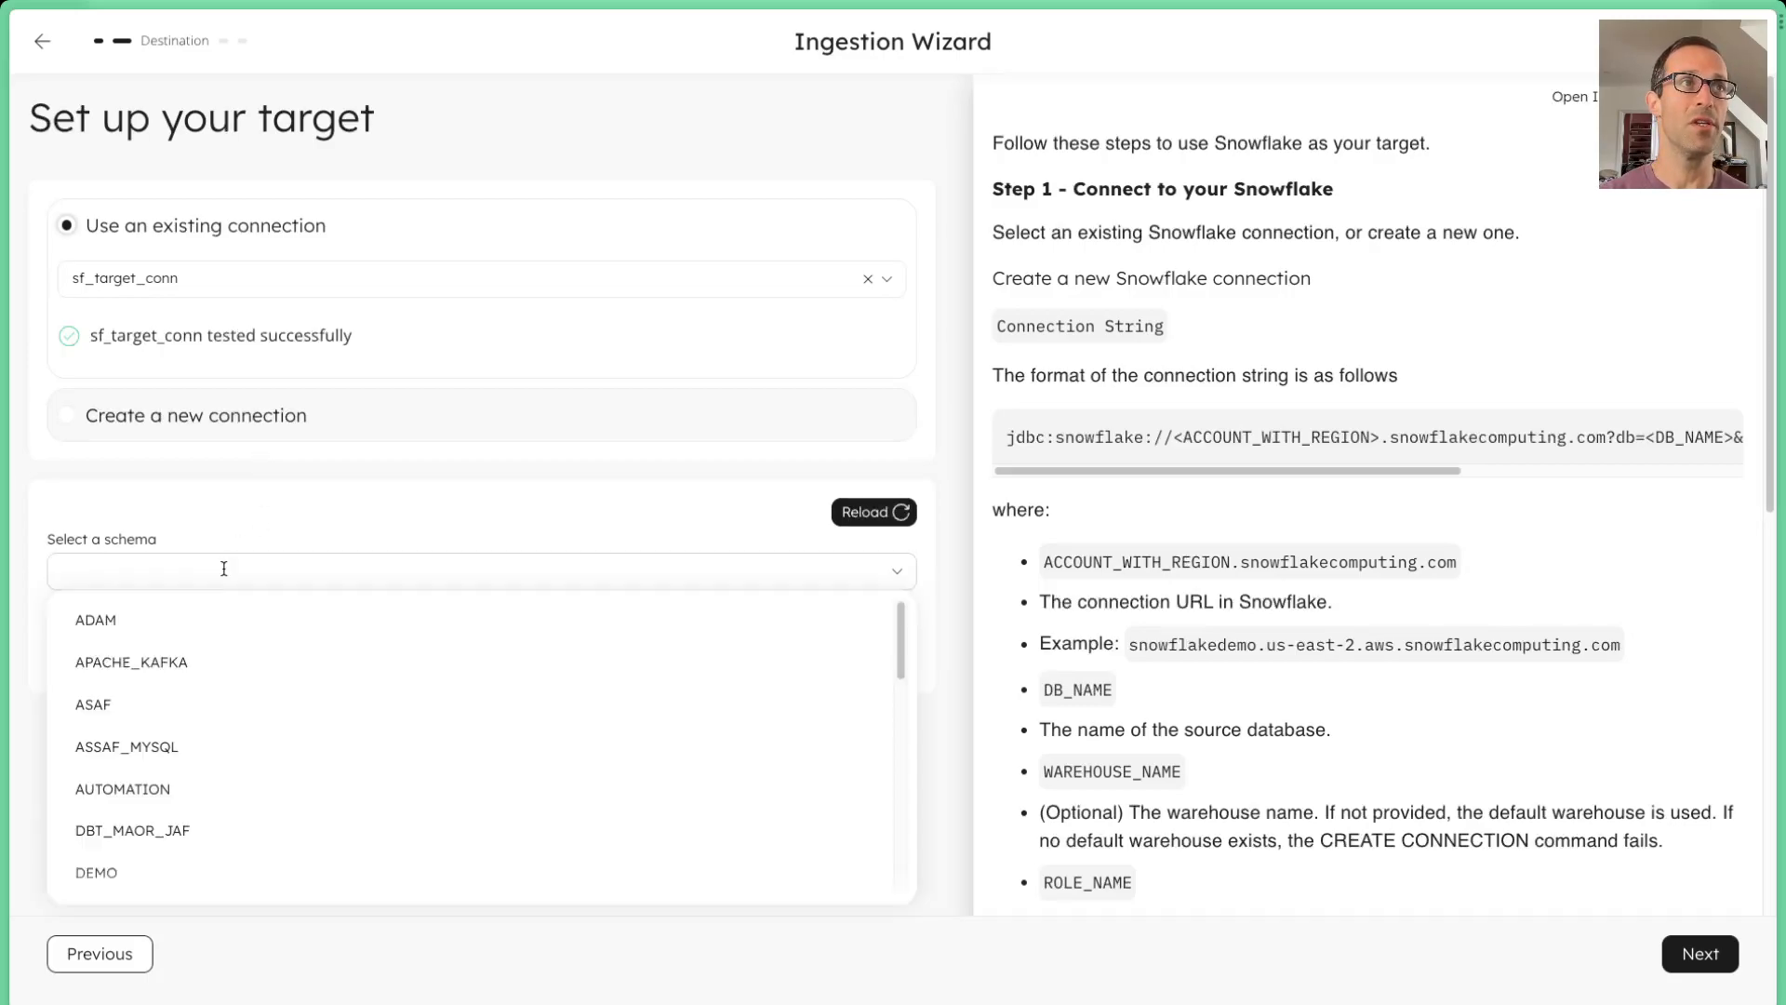
type("royo")
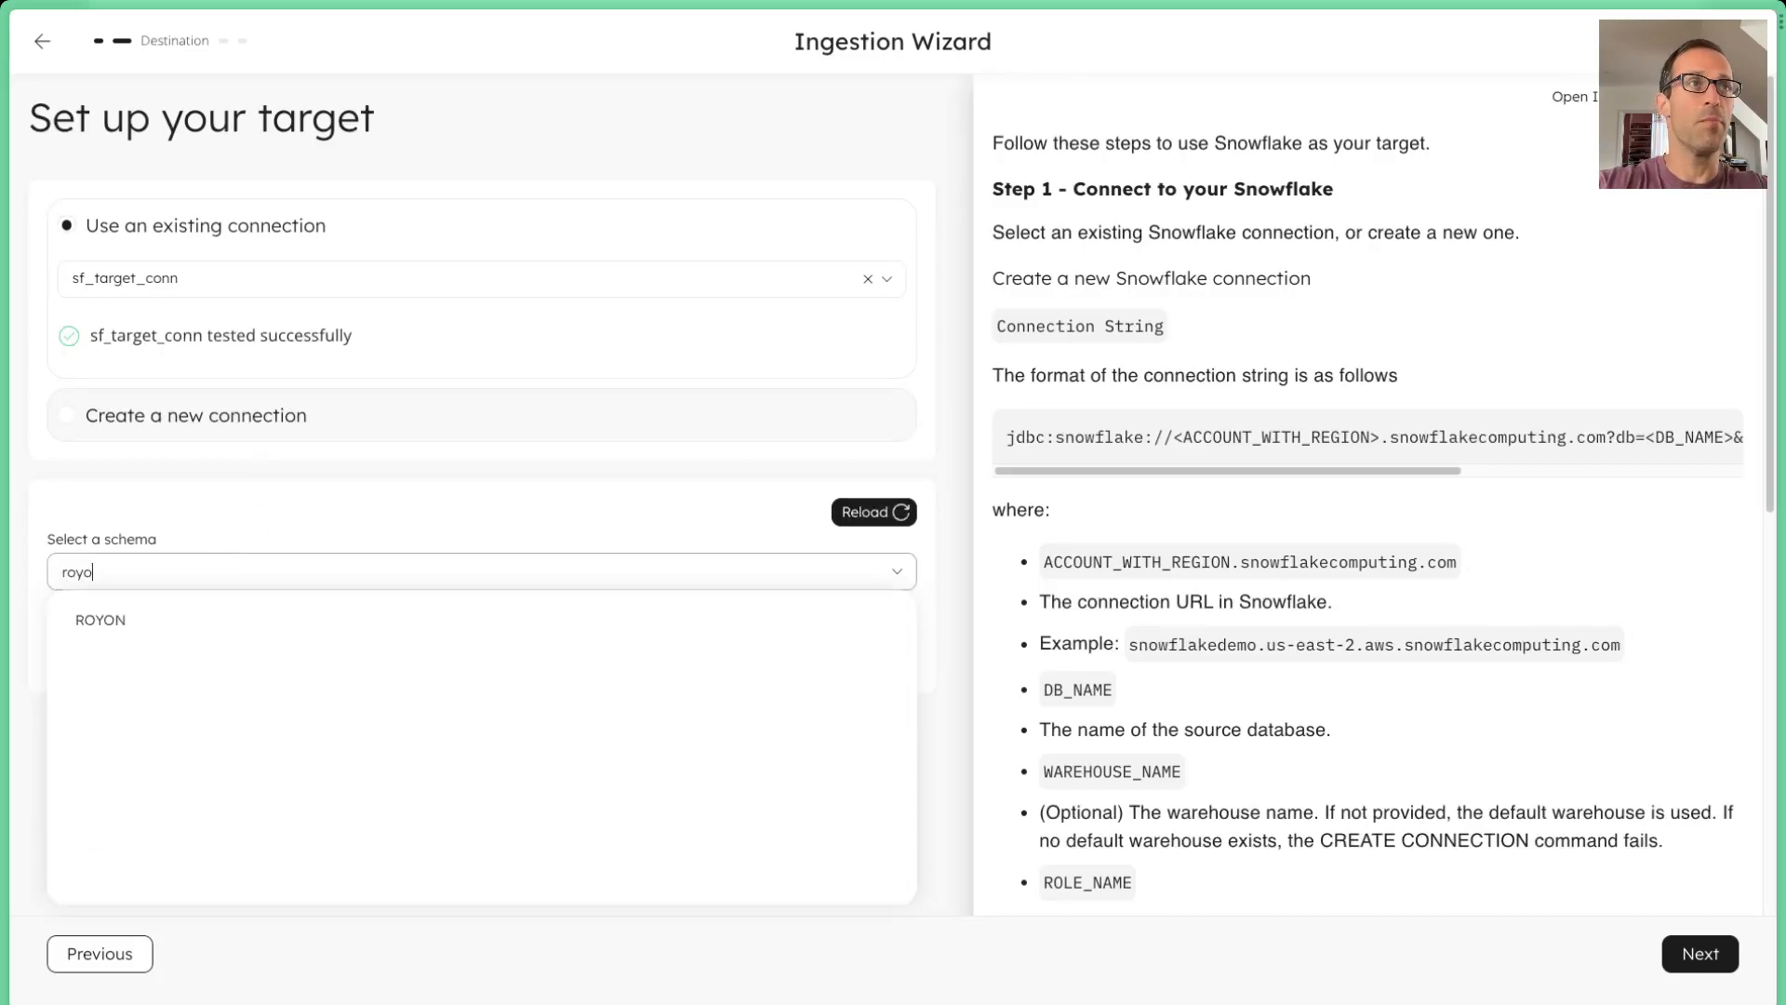
left_click(100, 619)
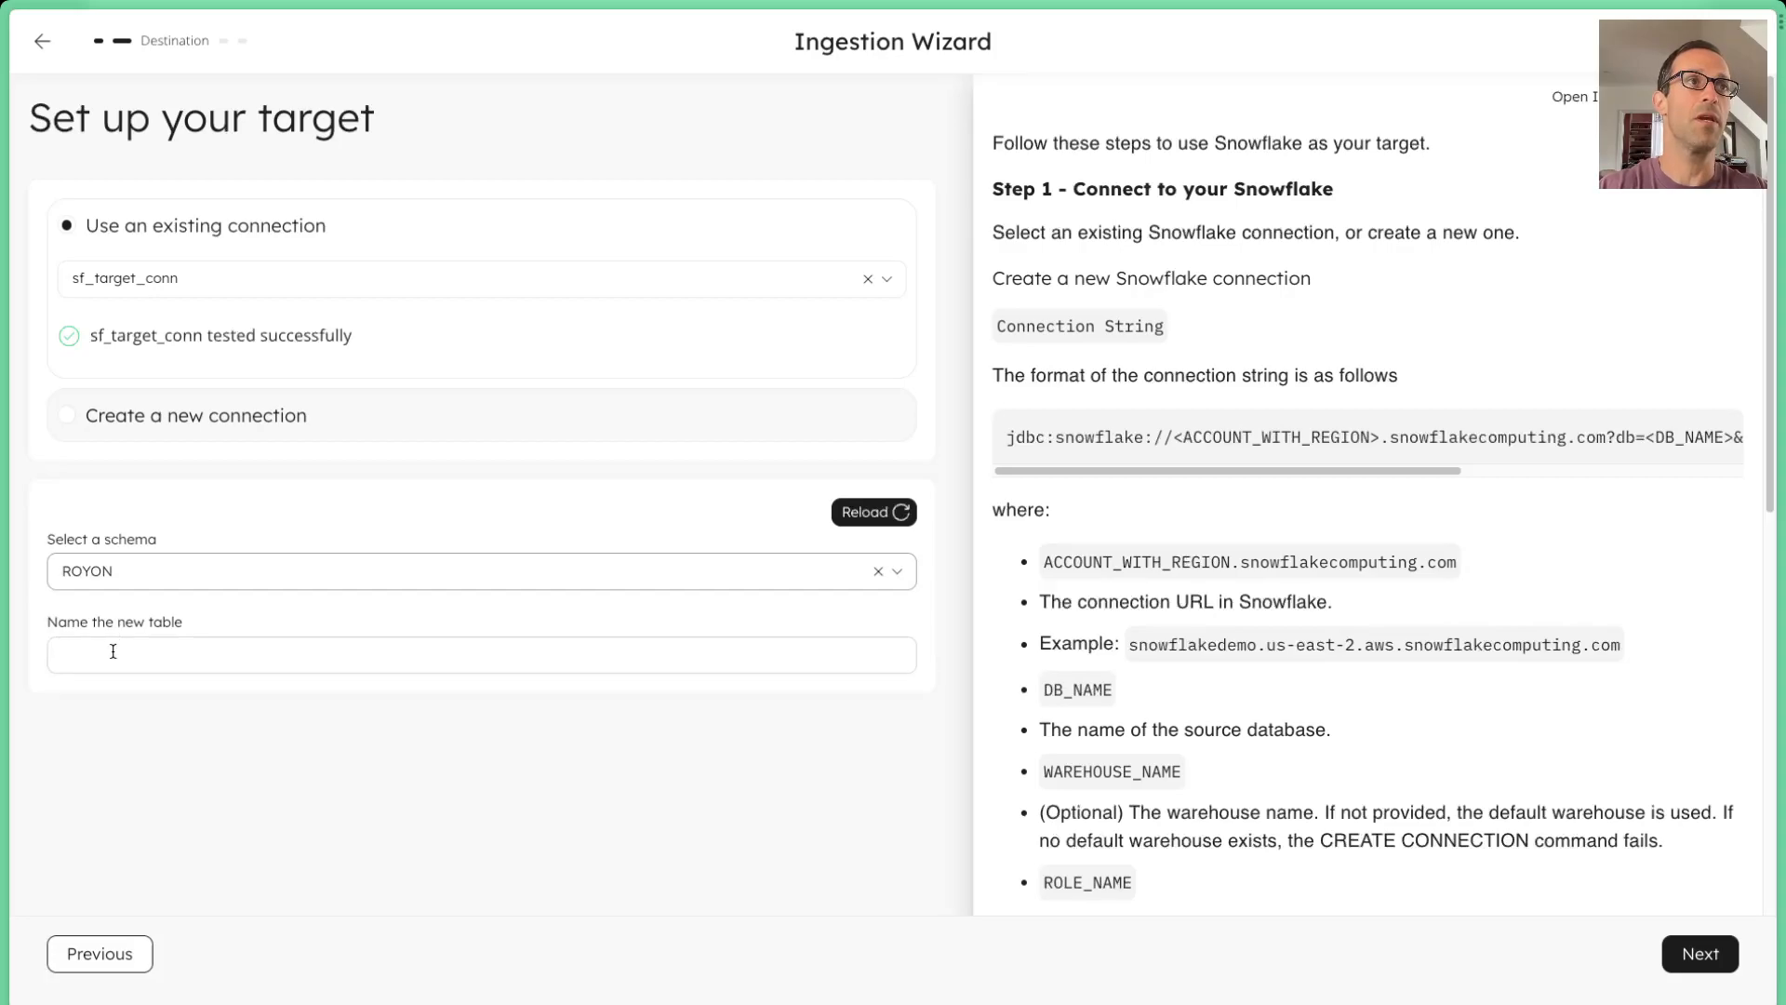
type("USER_INFO_TBL")
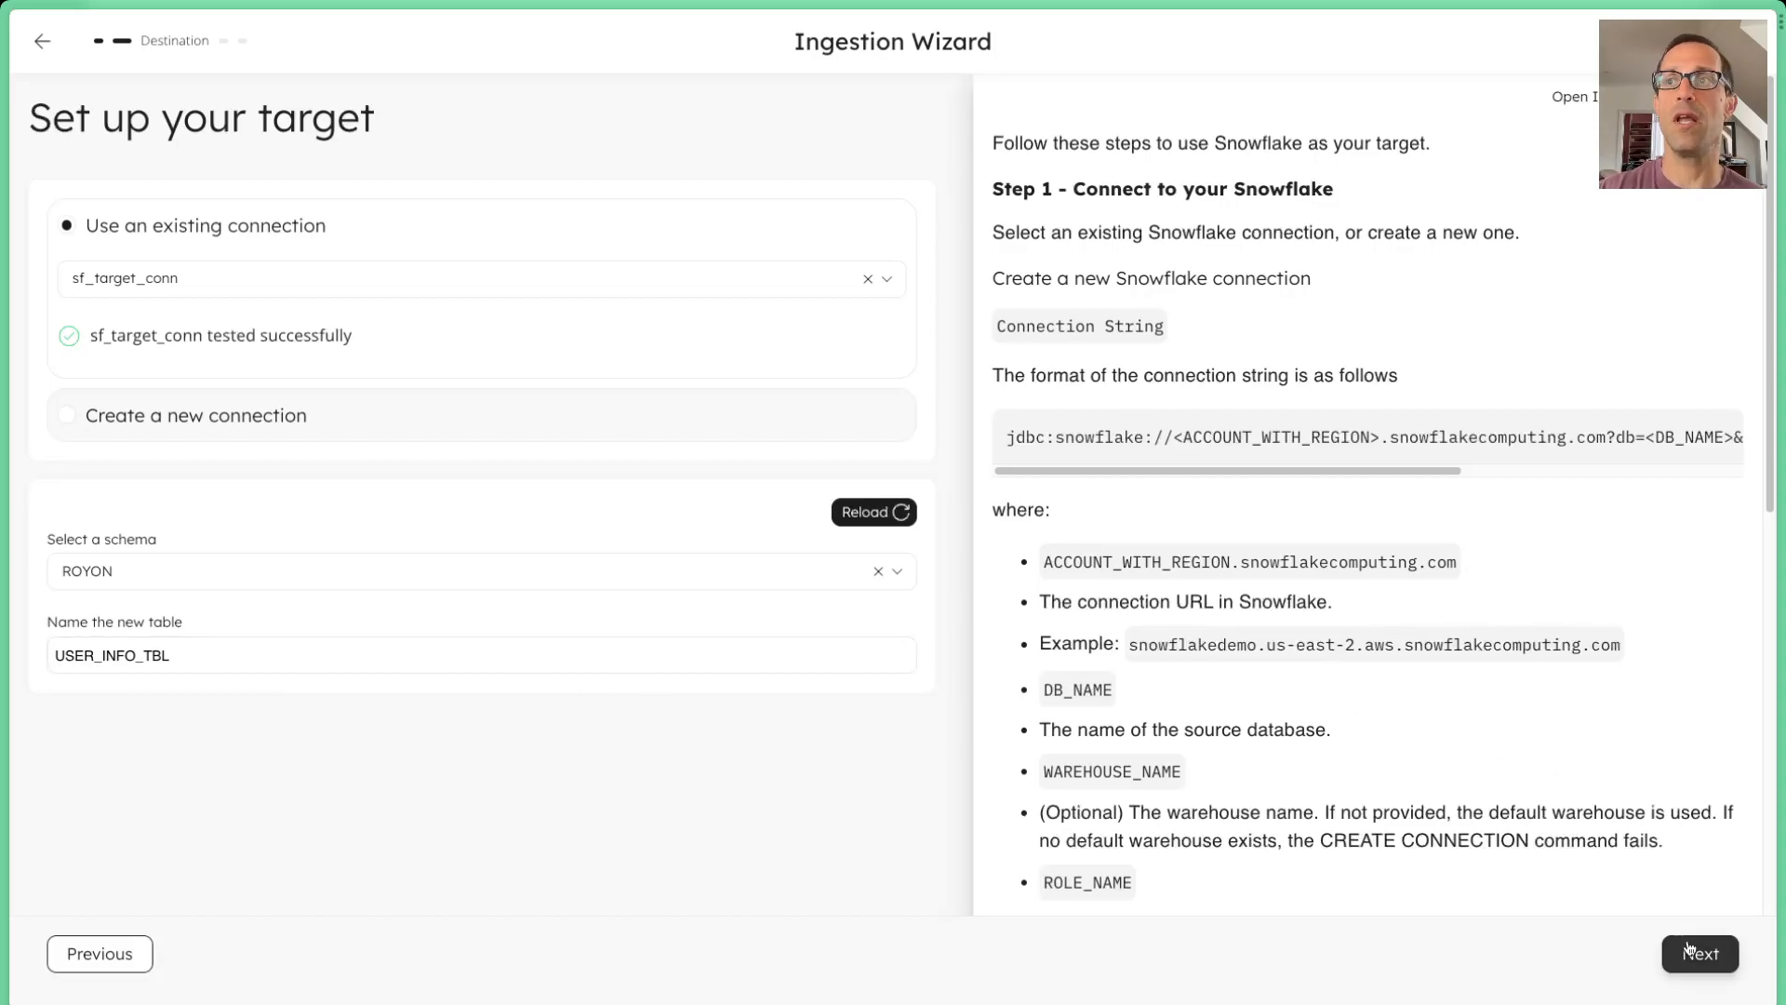
left_click(1688, 952)
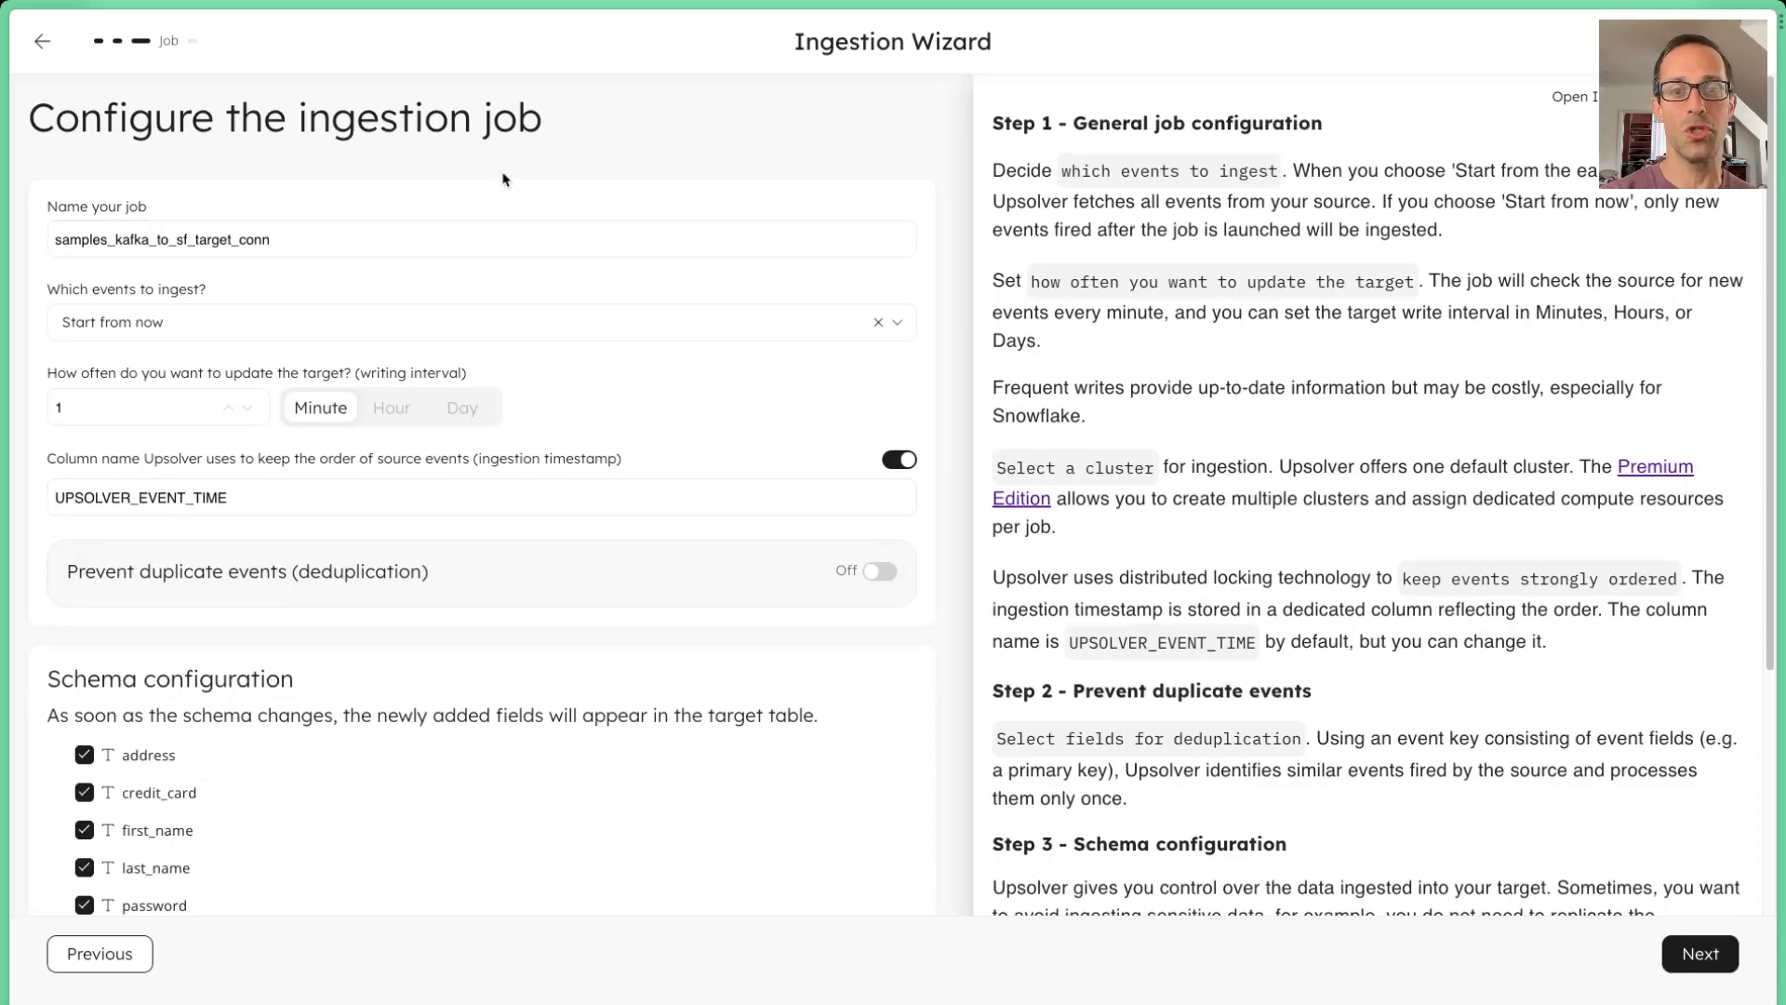
mouse_move(210, 323)
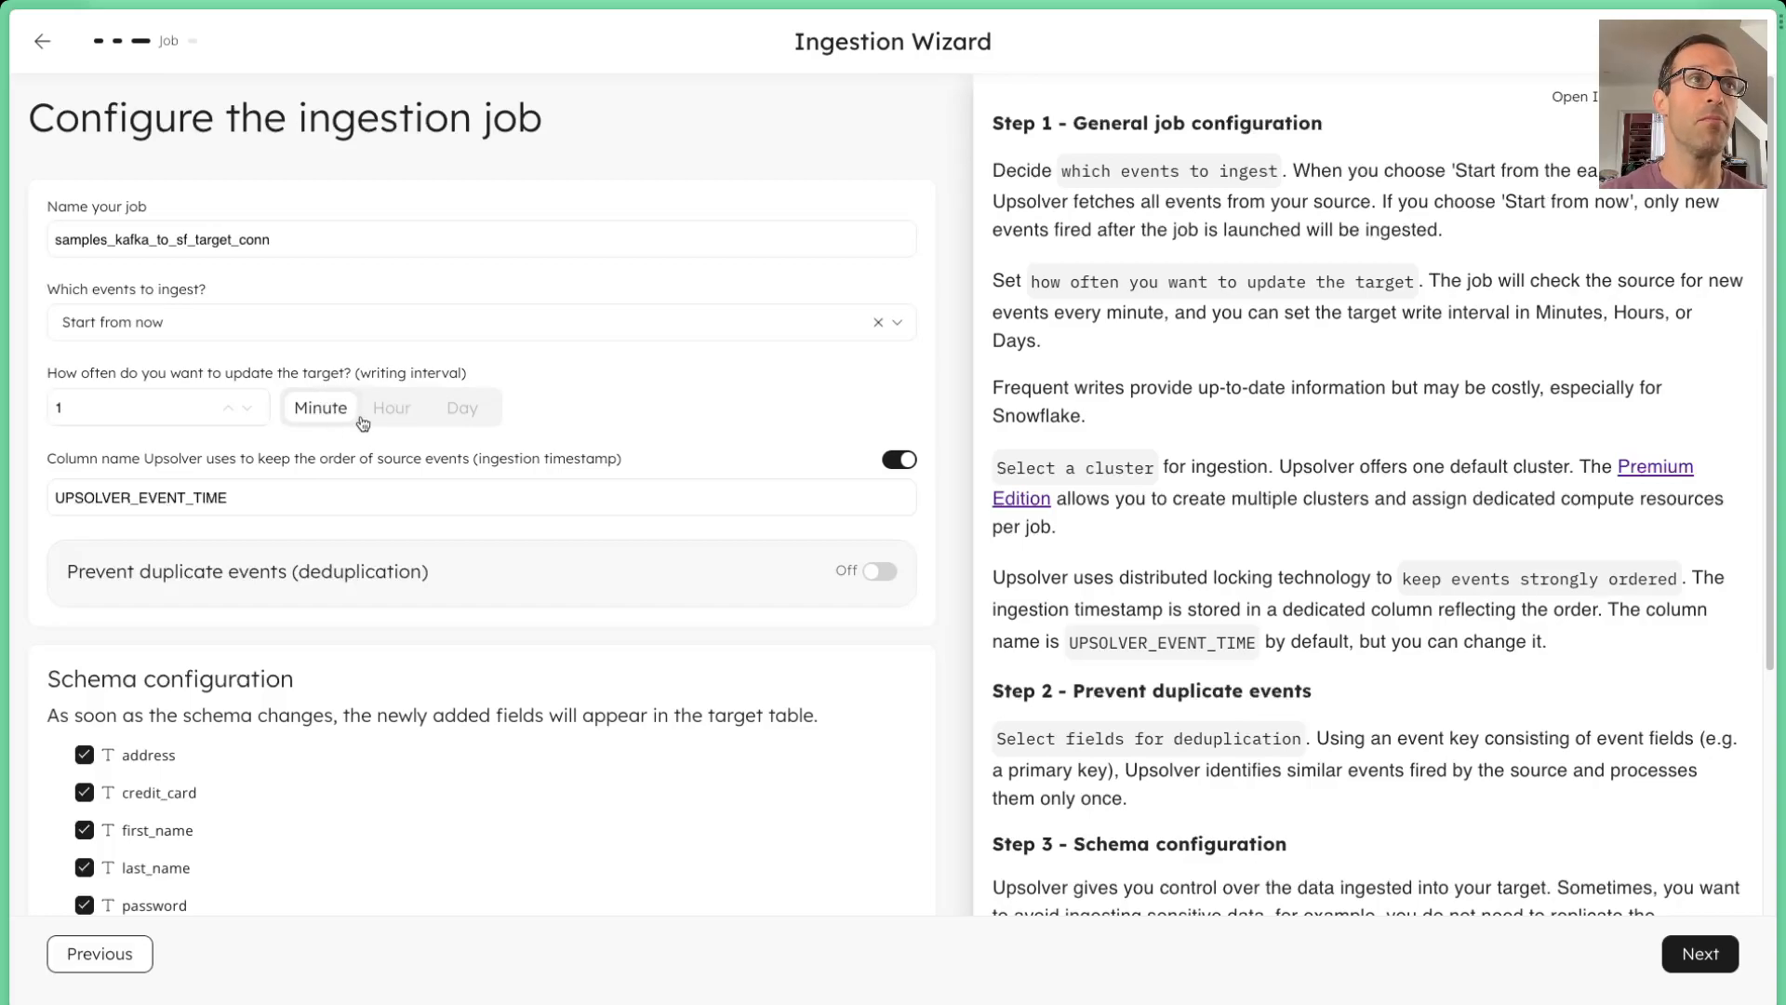
mouse_move(387, 418)
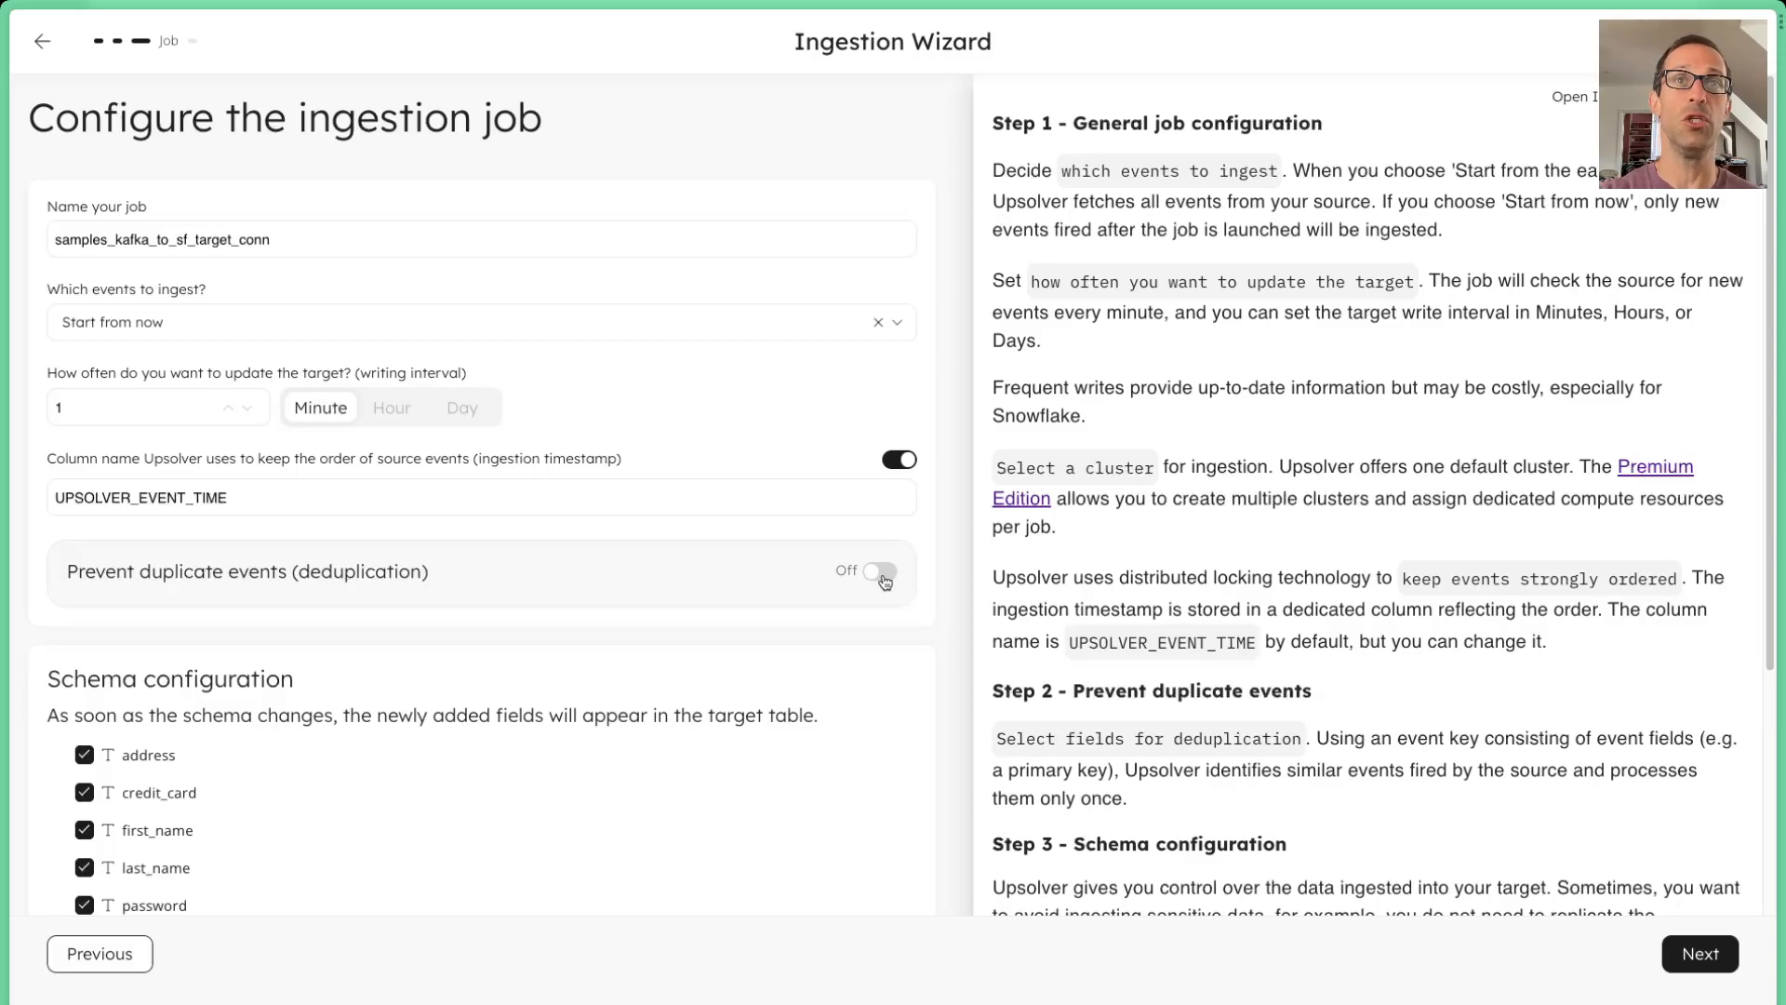
Turn on duplicate event prevention with user_id as the deduplication key.
left_click(881, 571)
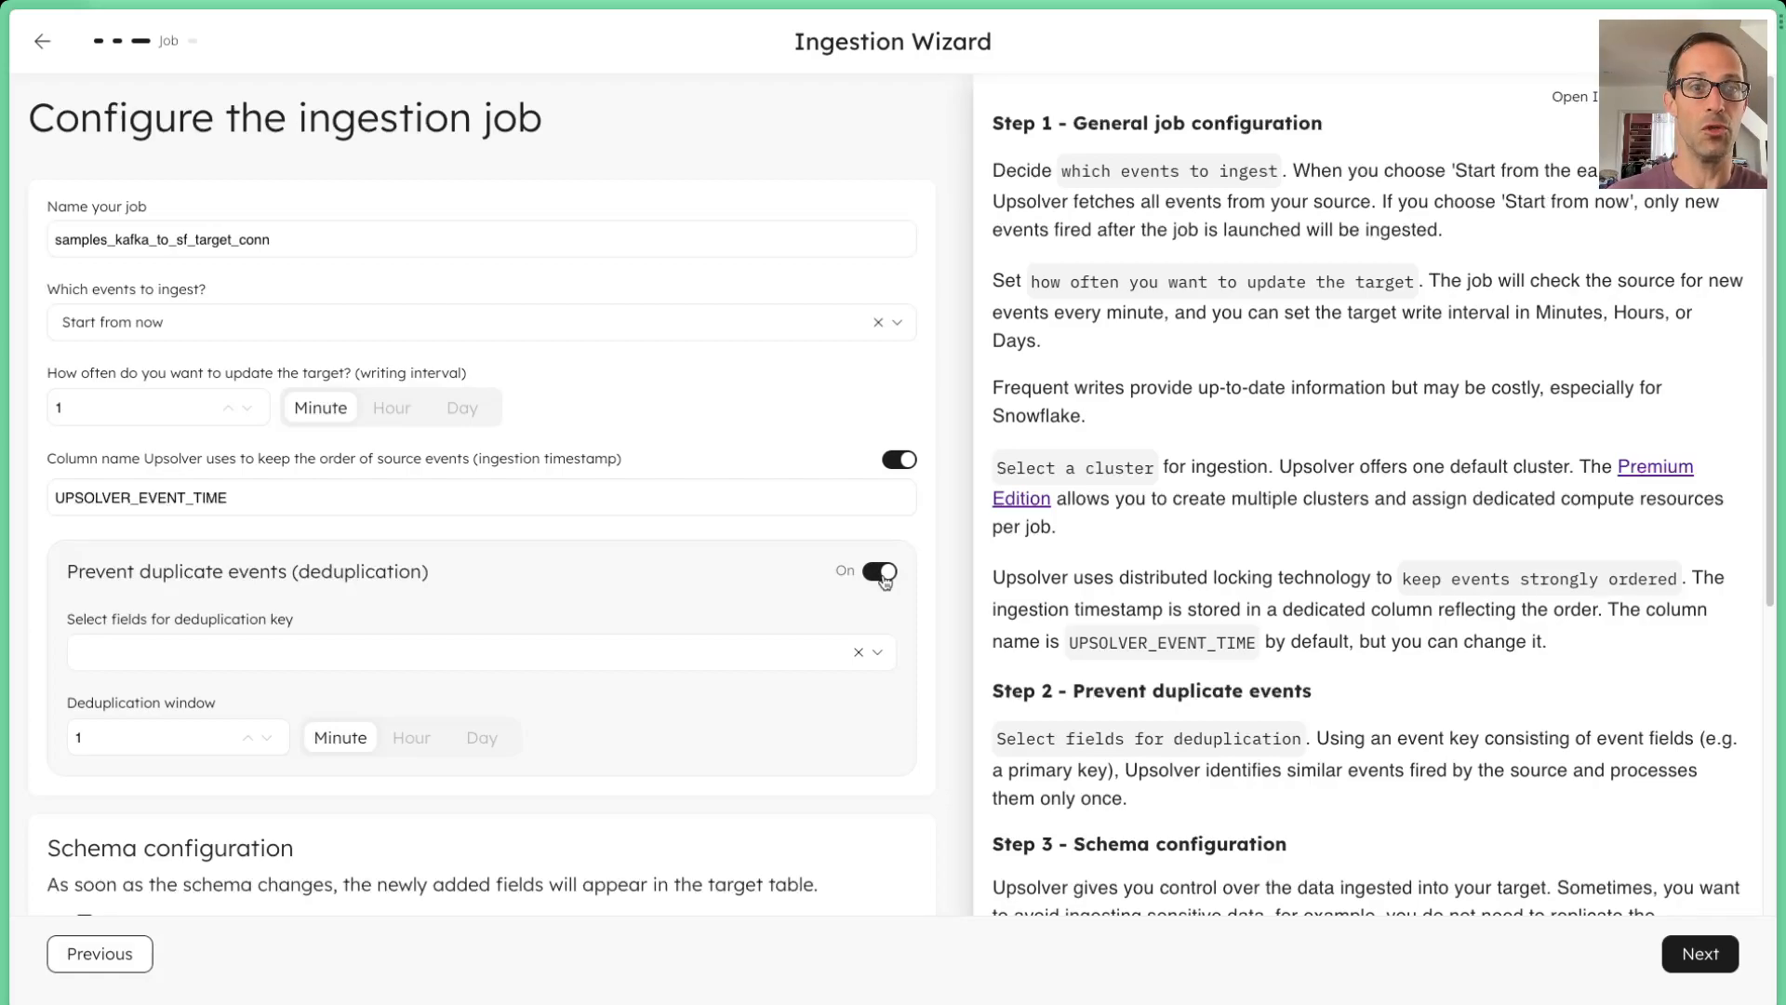
left_click(455, 651)
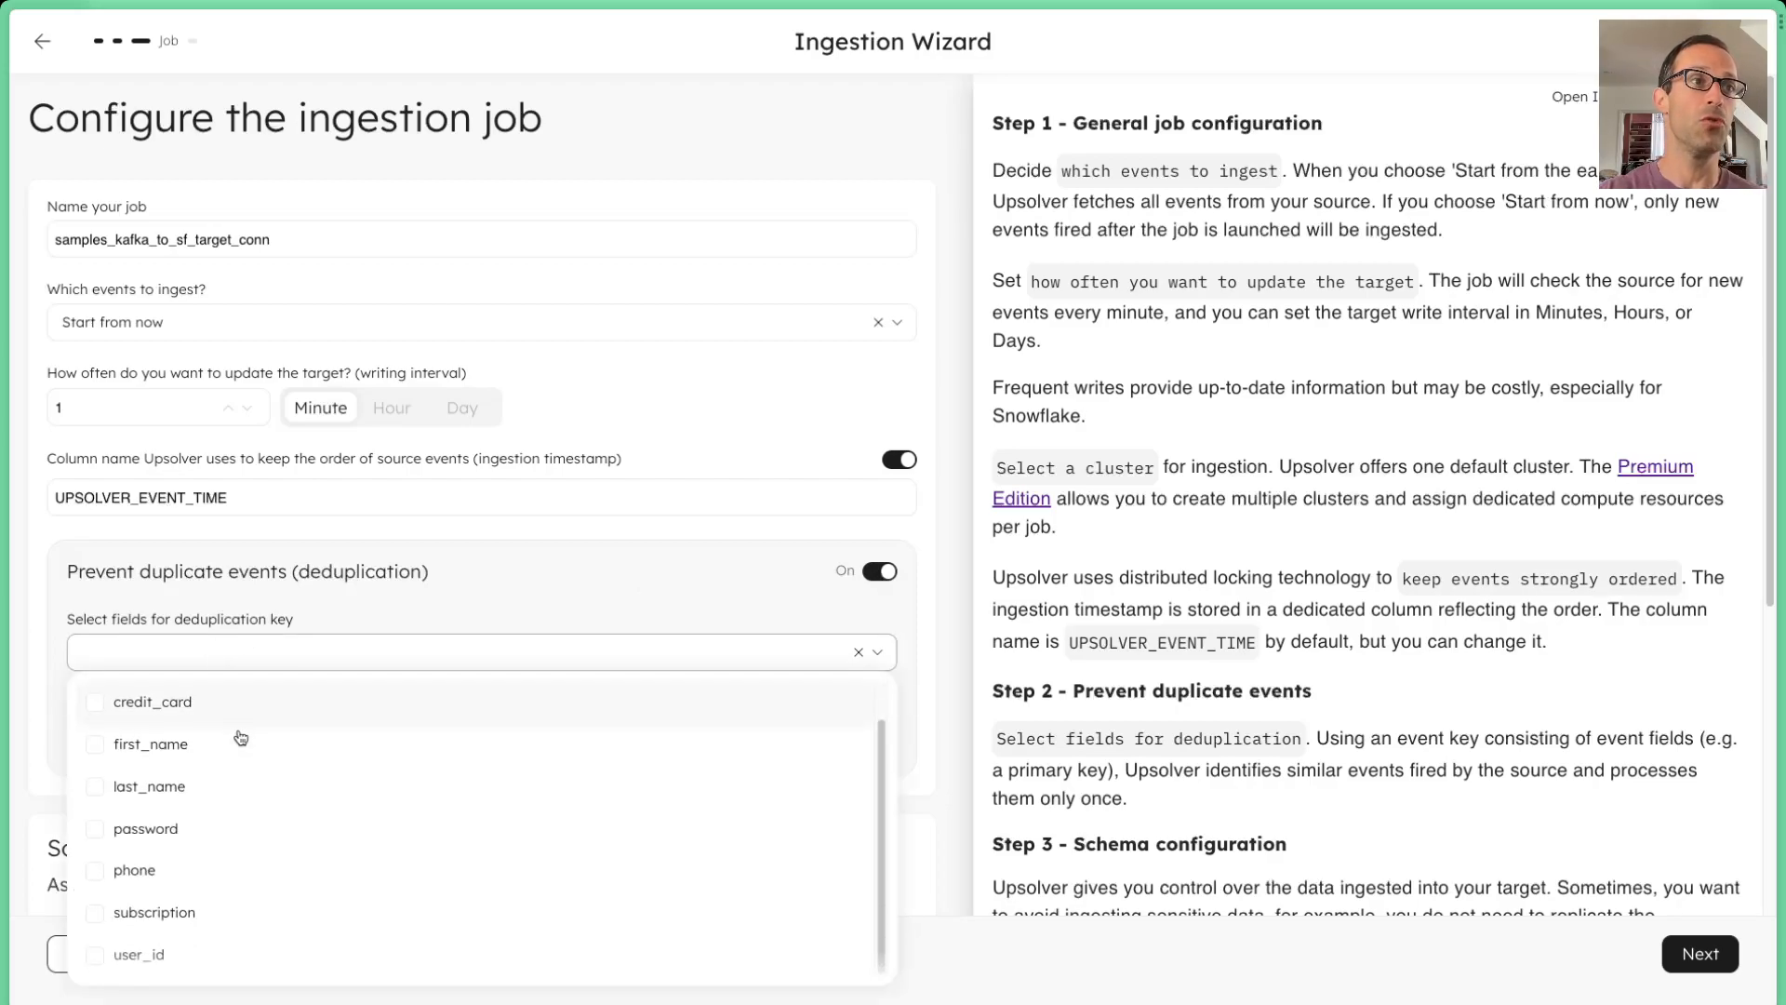
left_click(96, 954)
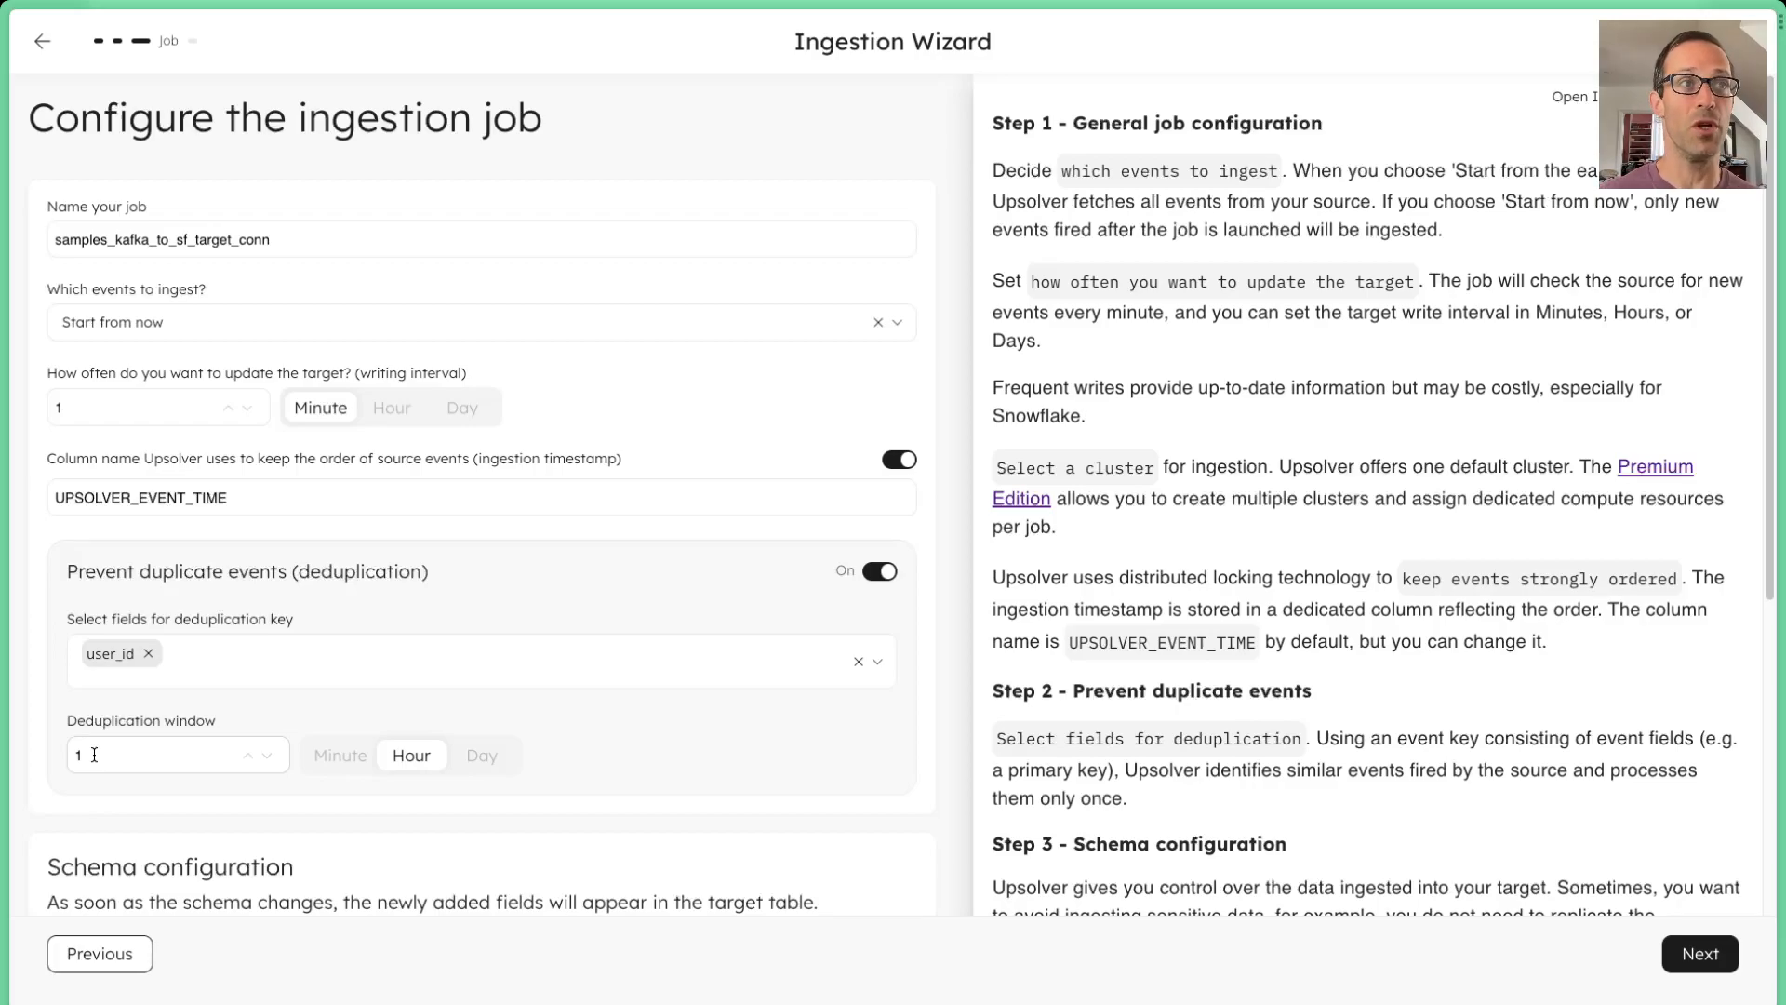
Exclude the password field and hash the credit_card values.
scroll("down", 3)
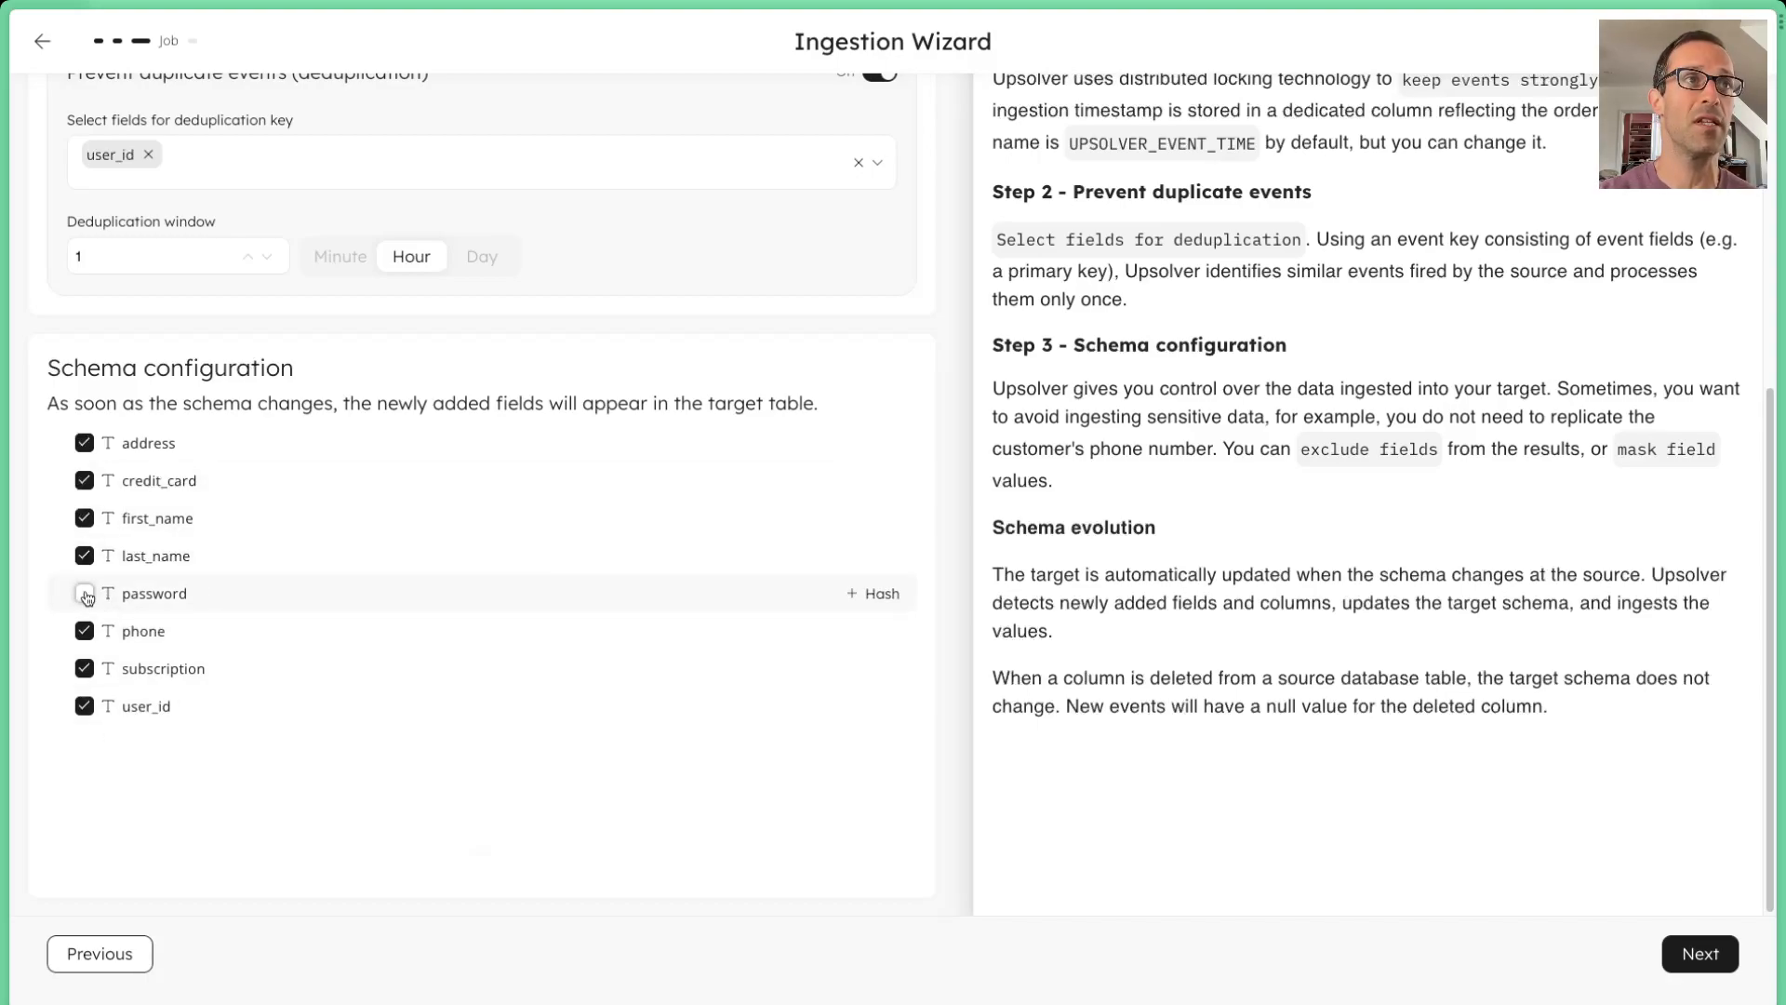
left_click(83, 594)
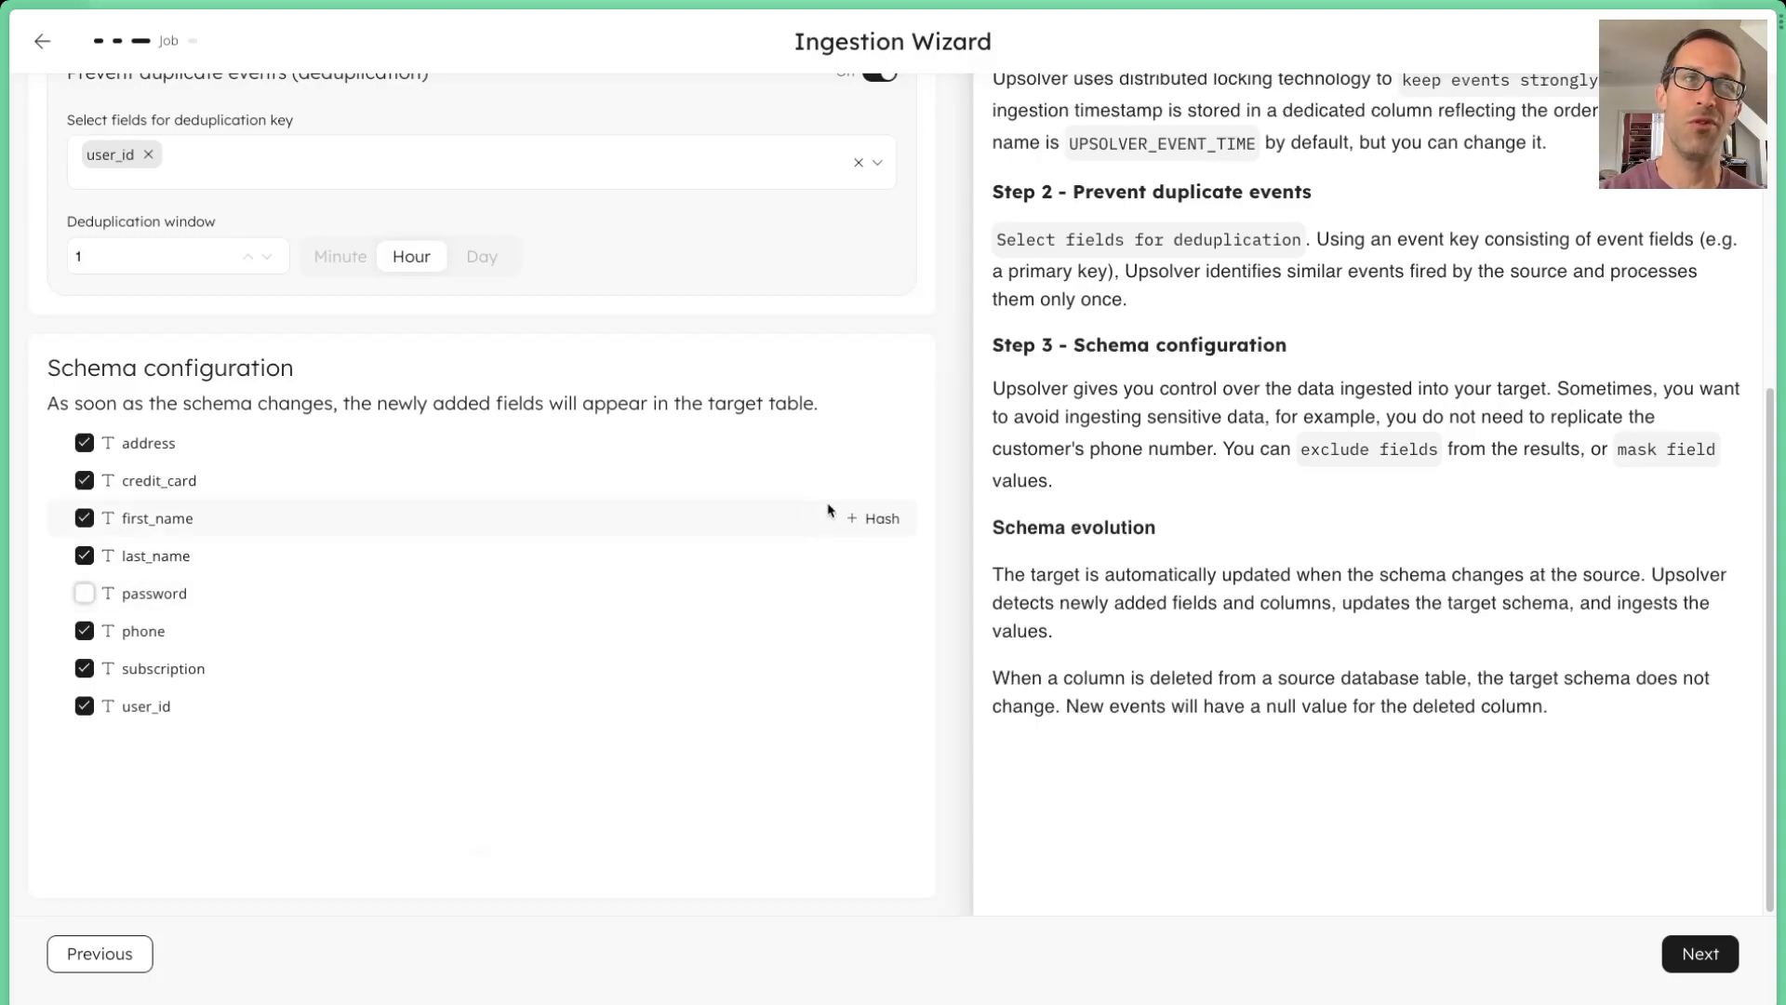
mouse_move(878, 486)
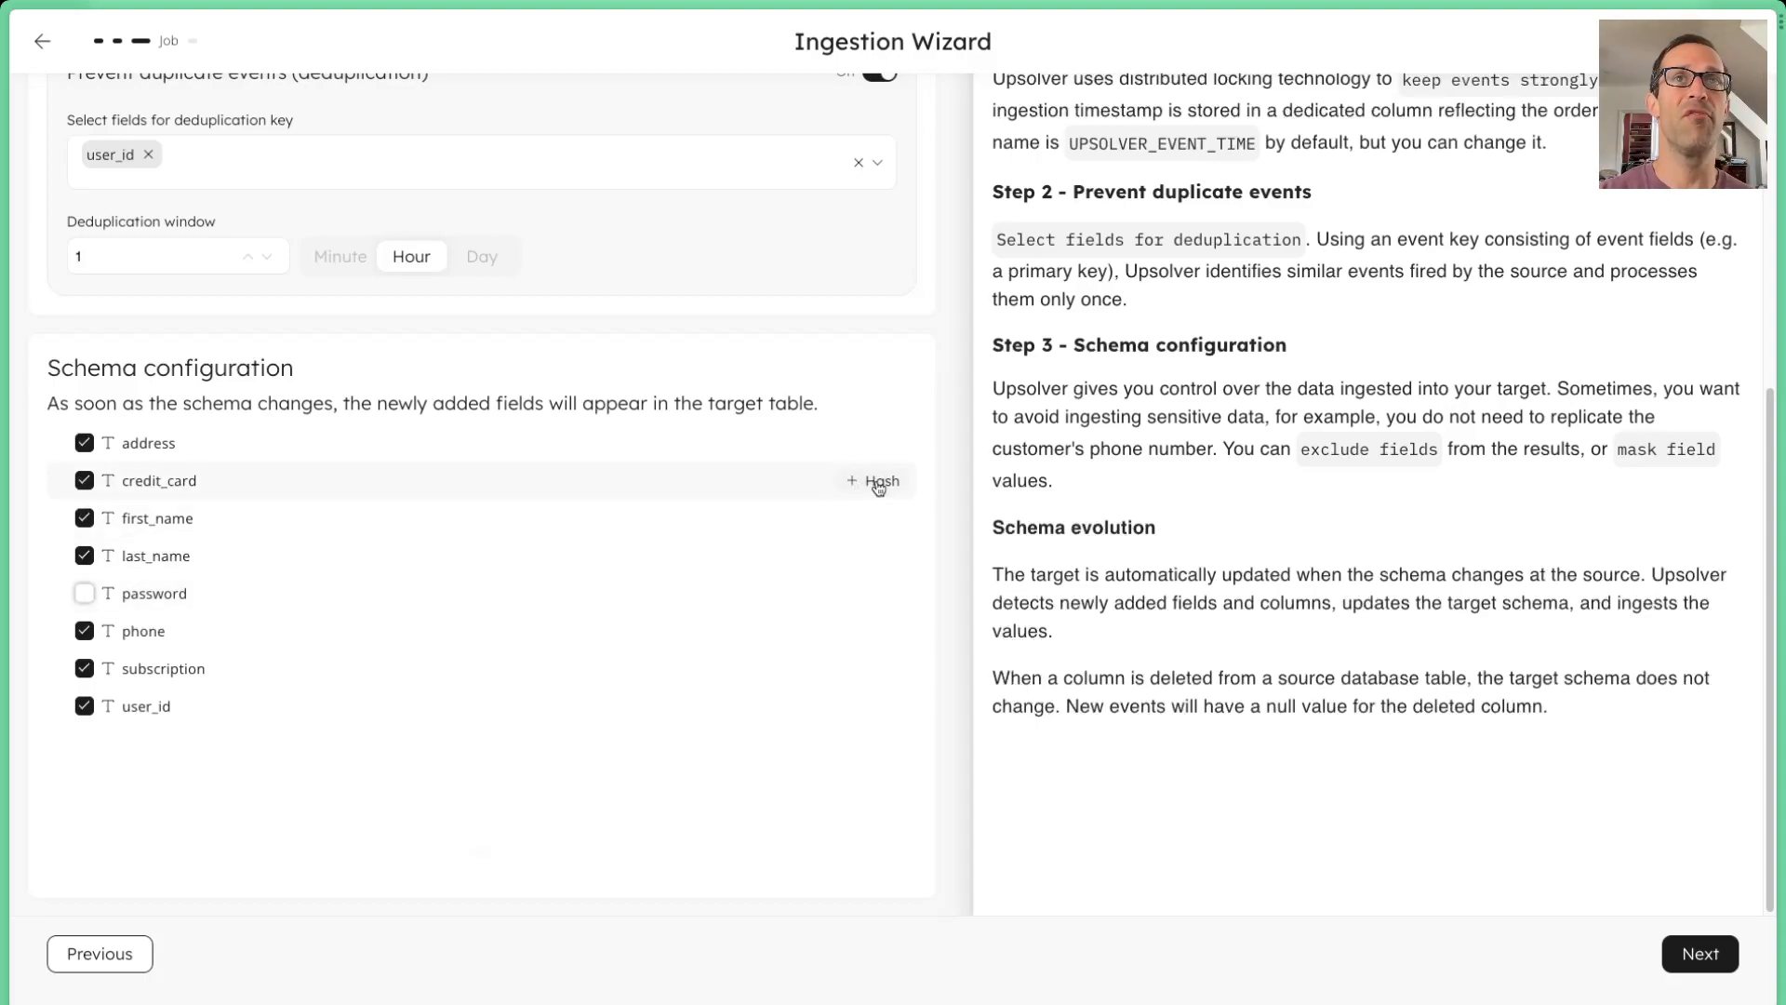
left_click(875, 481)
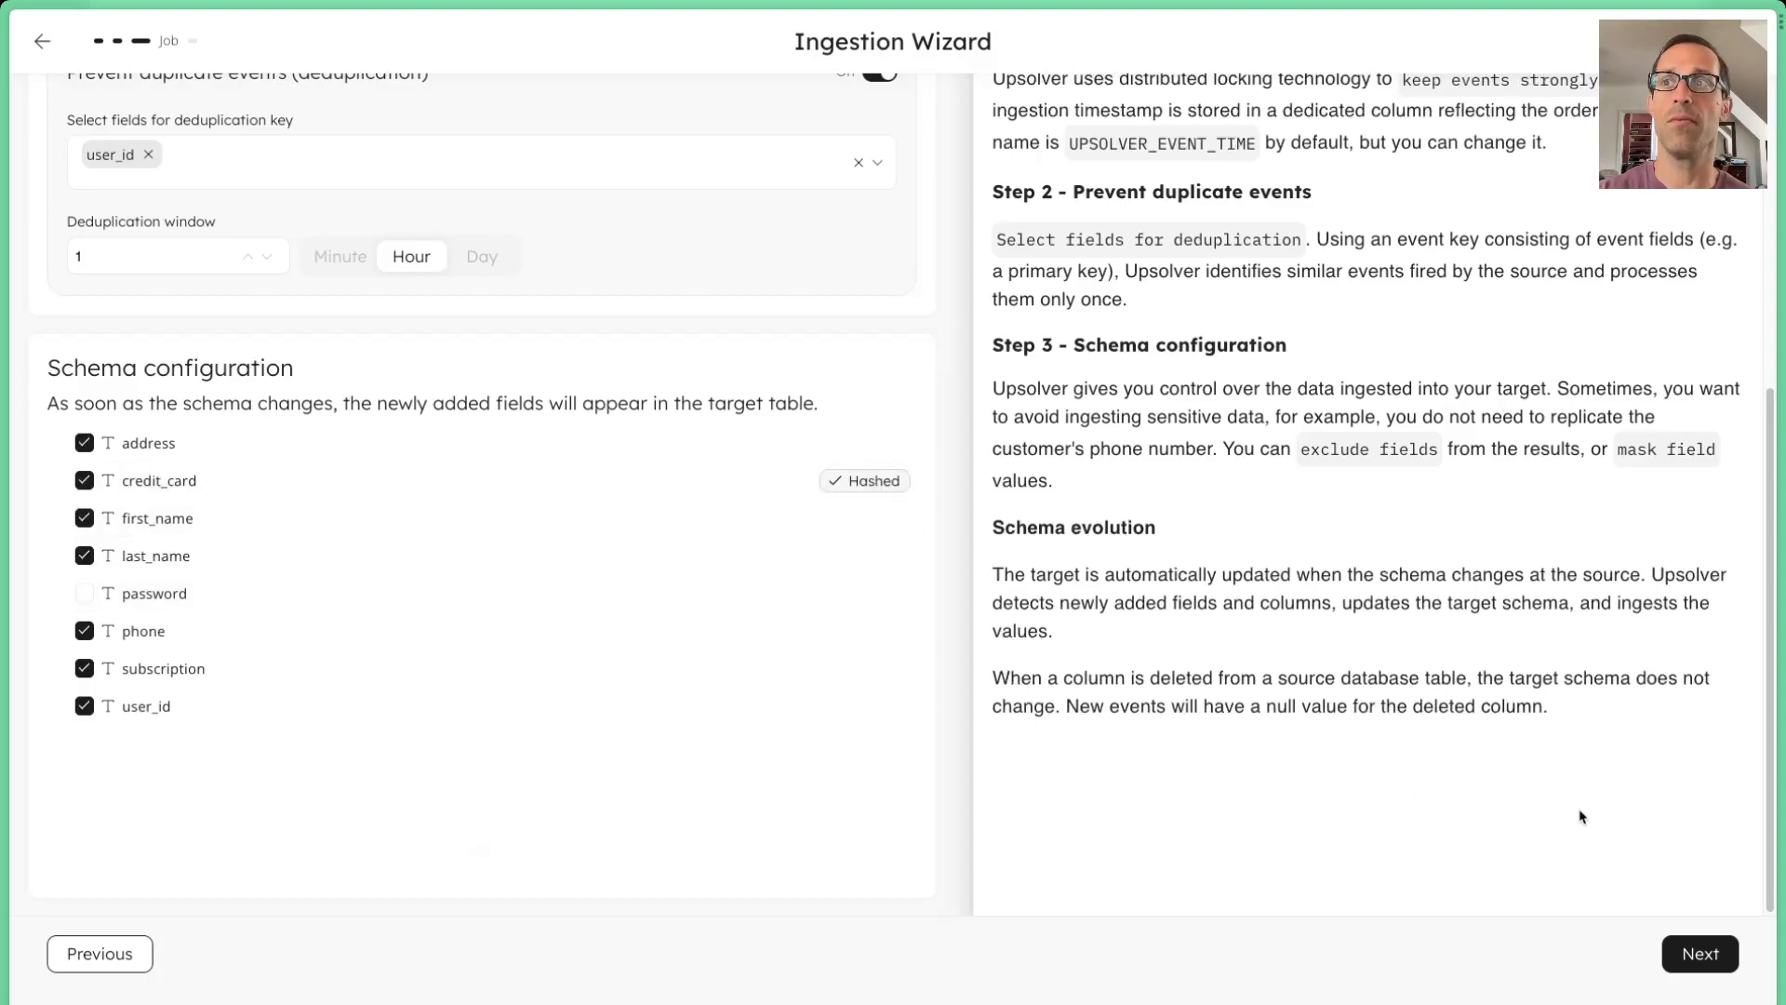
left_click(1699, 954)
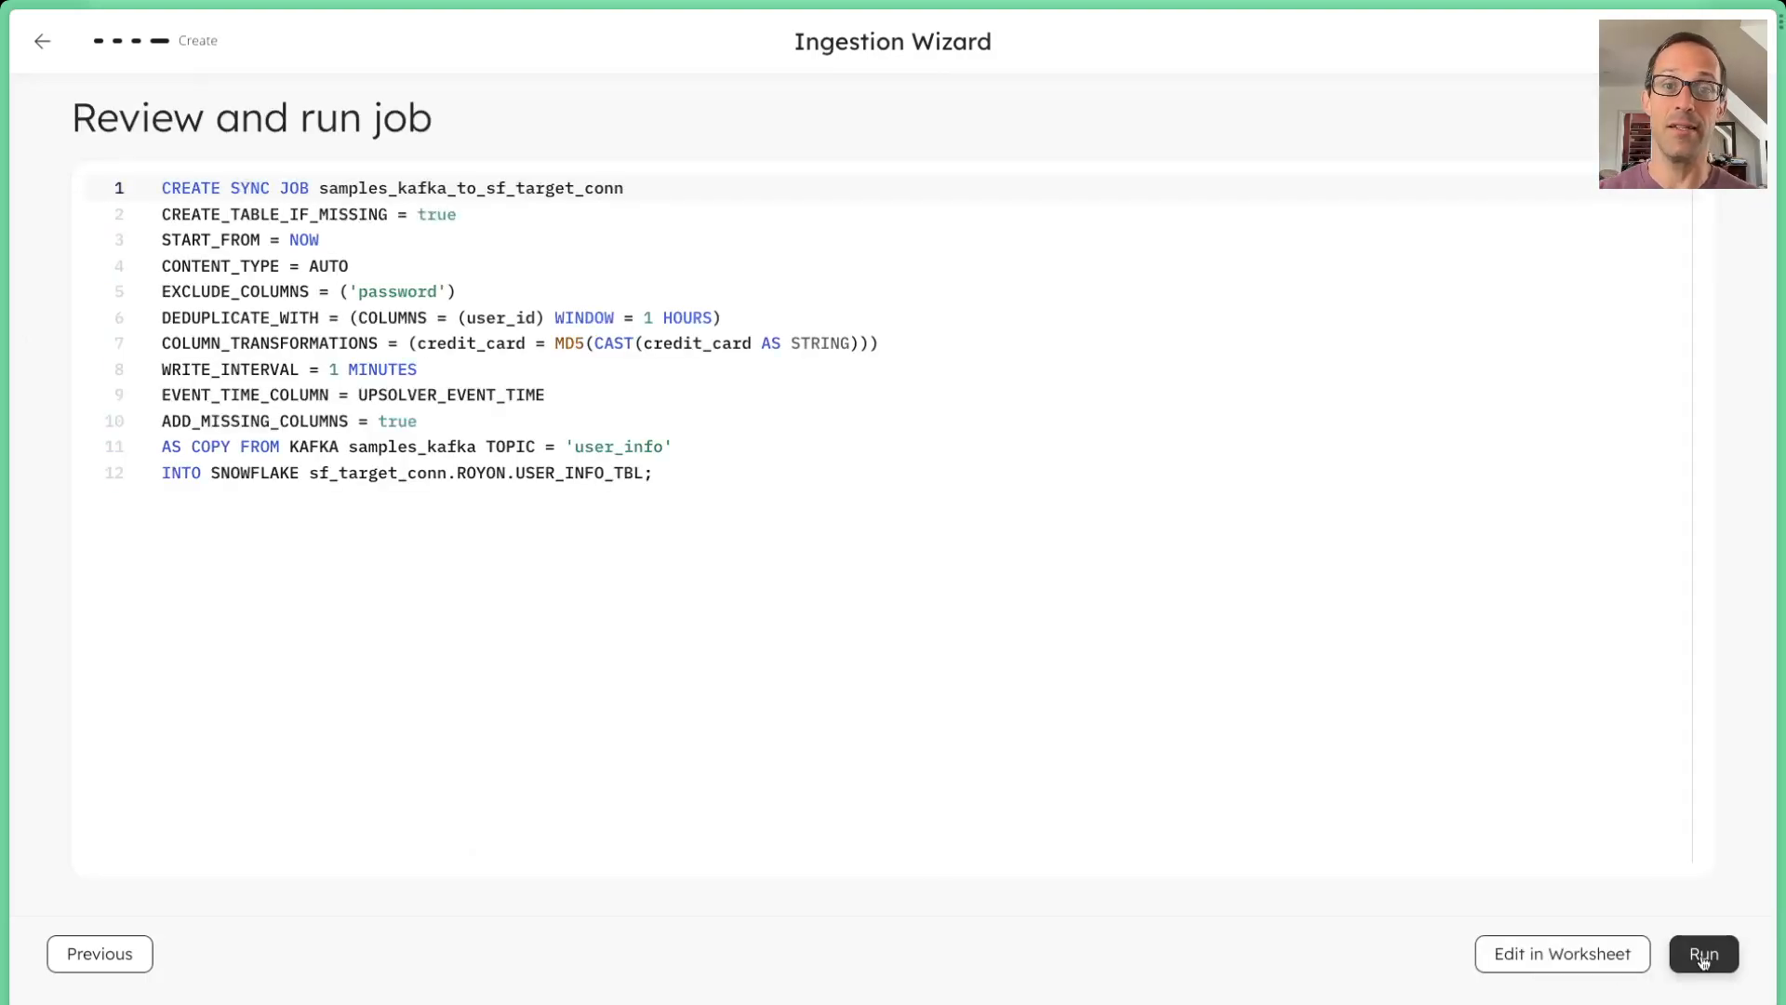
mouse_move(855, 576)
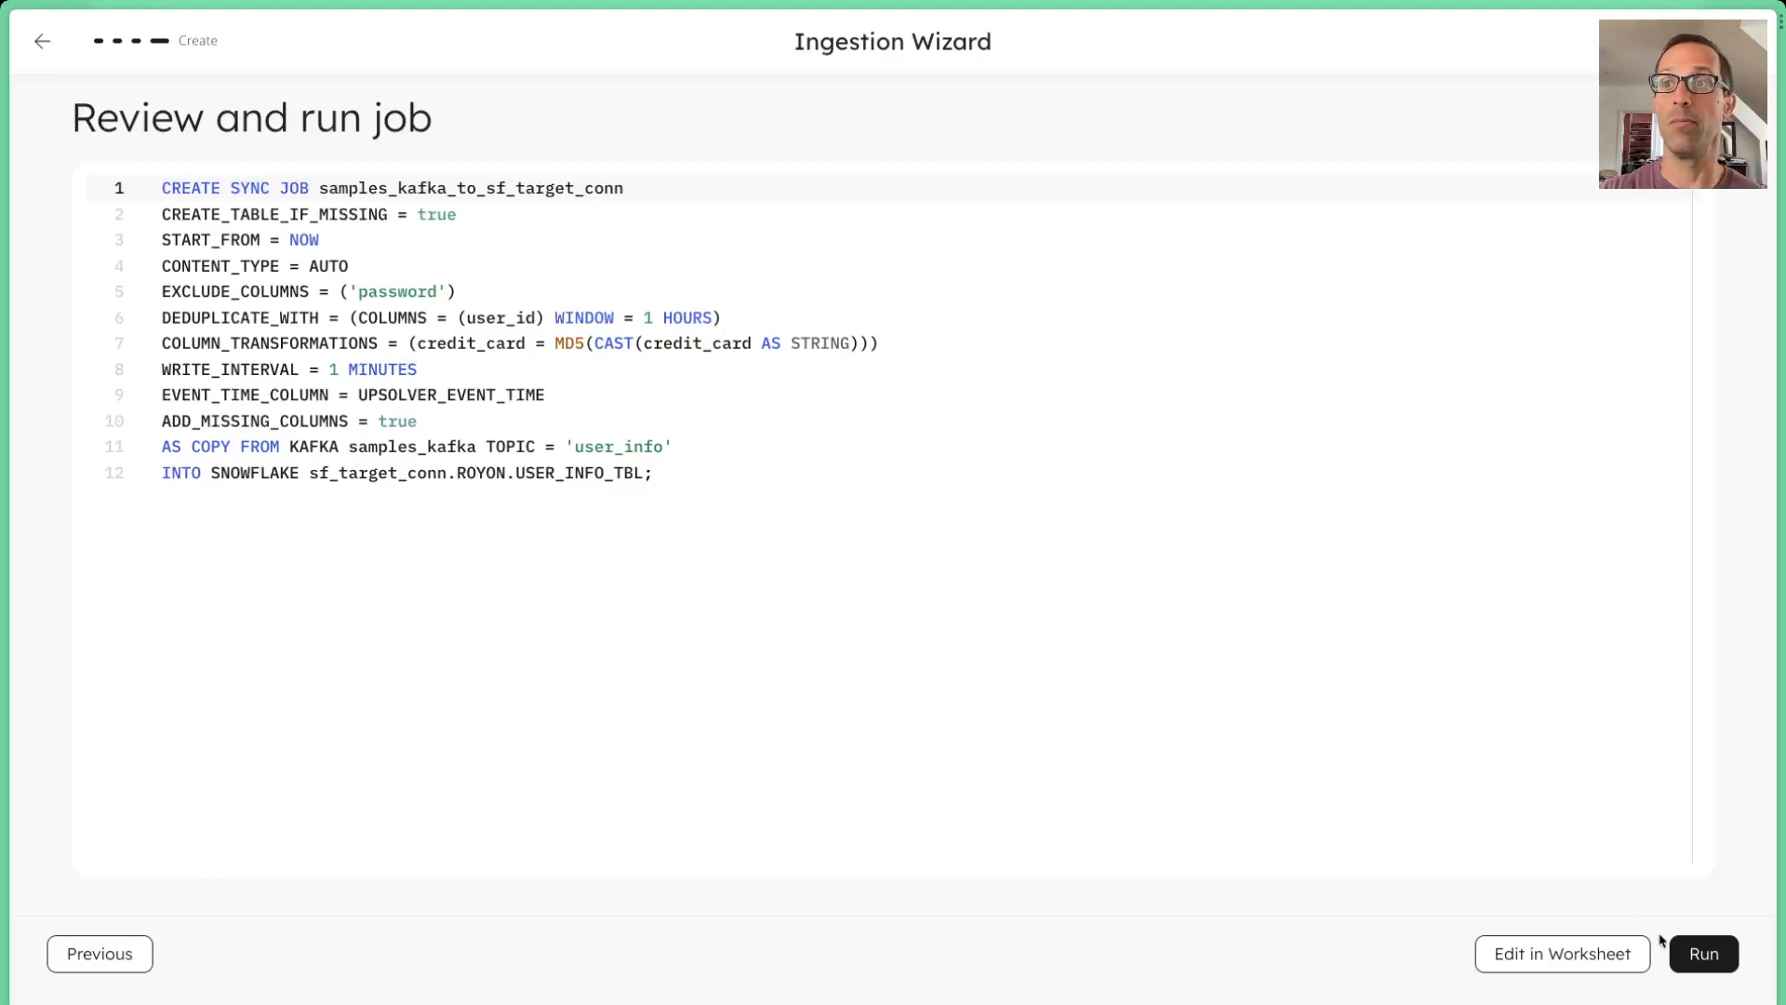
Run the samples_kafka_to_sf_target_conn job and confirm the success dialog.
left_click(1703, 953)
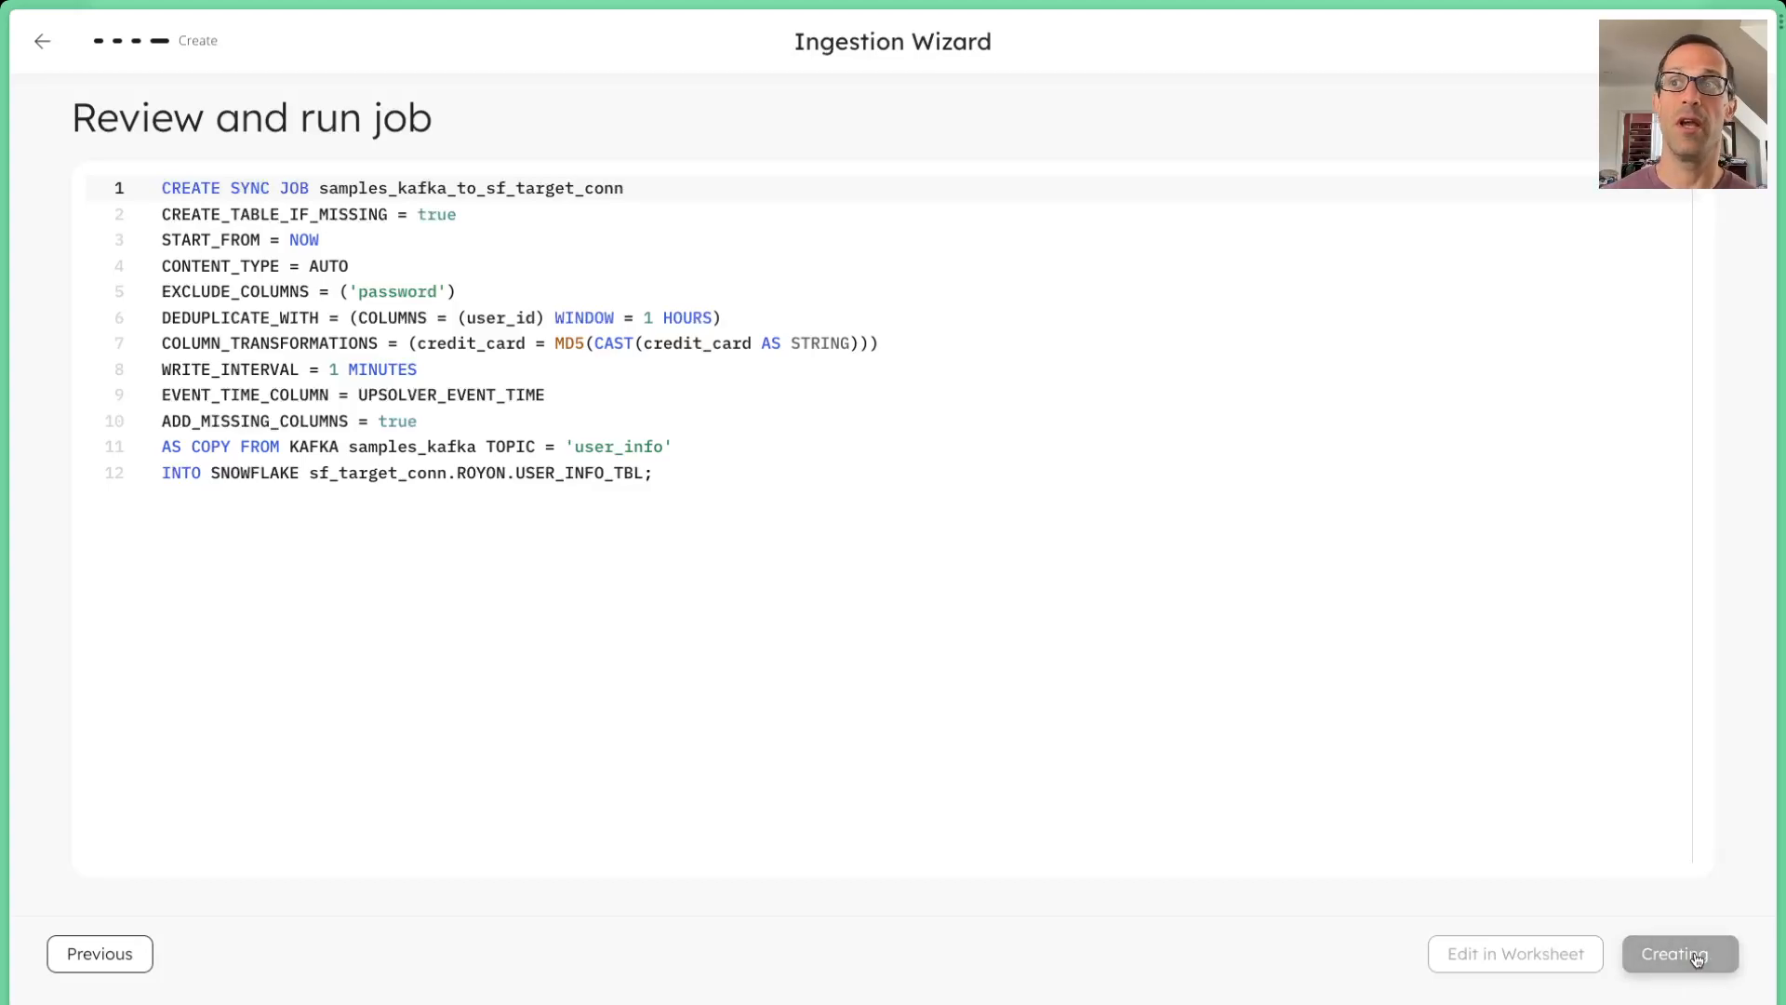
left_click(1680, 953)
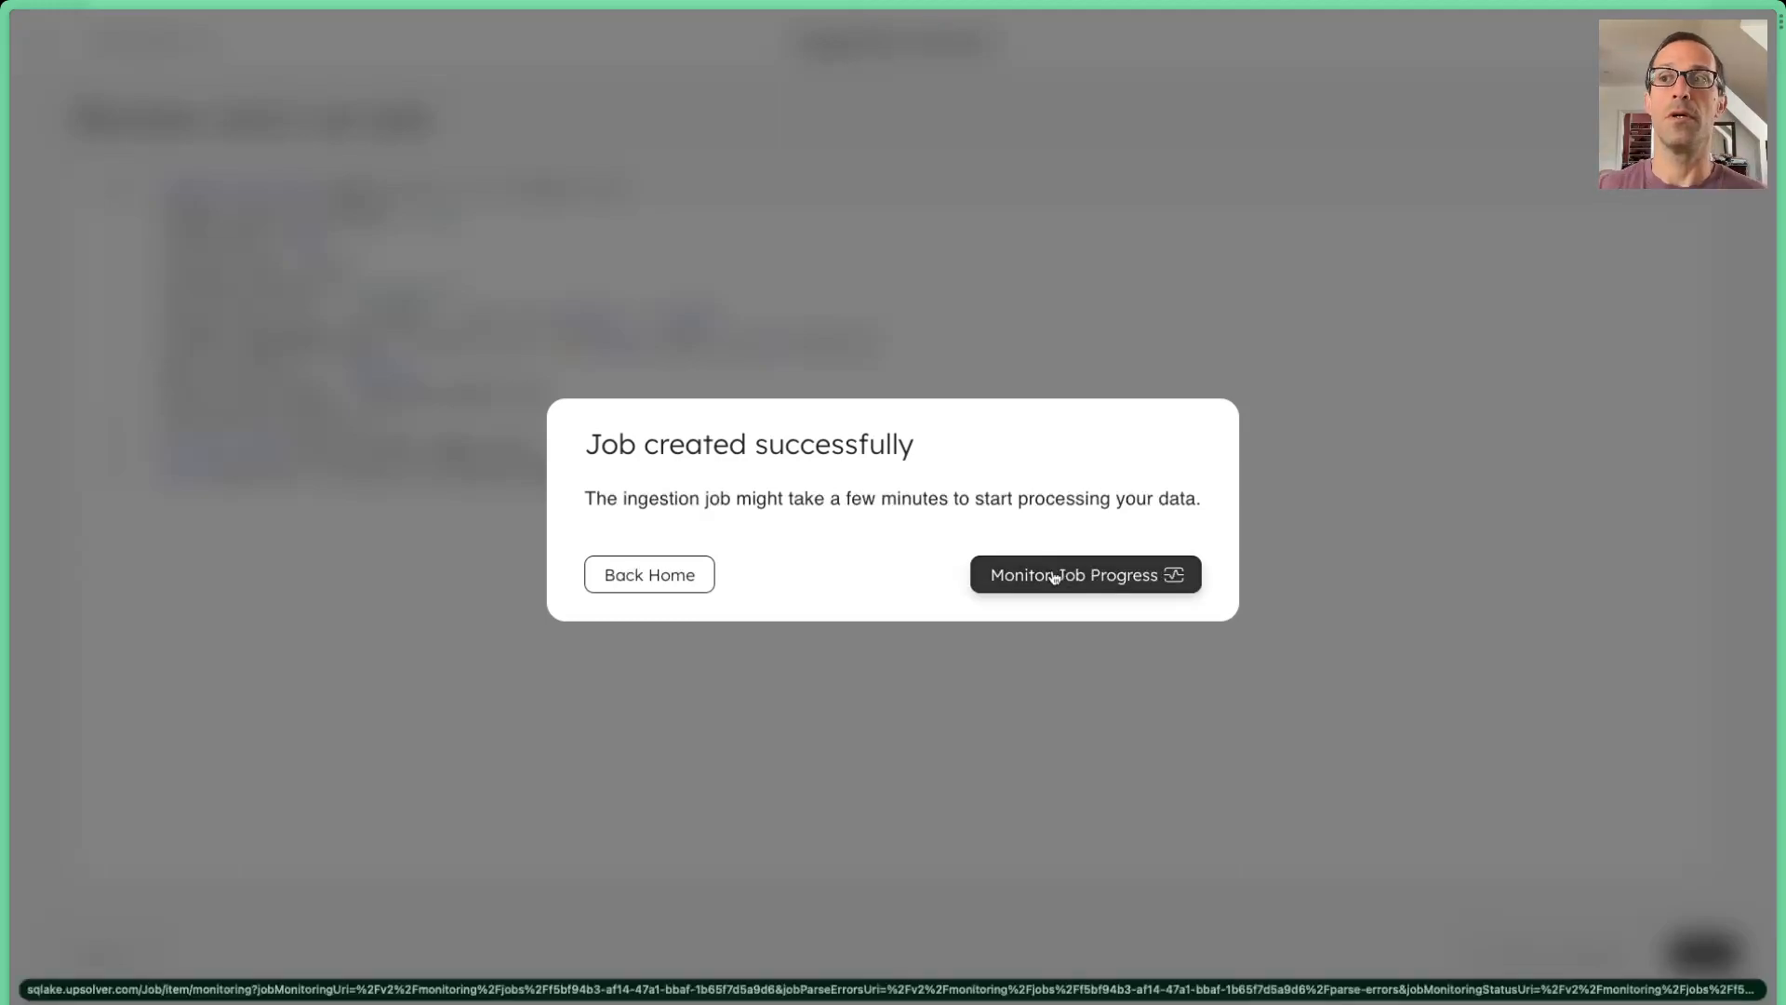
mouse_move(1000, 633)
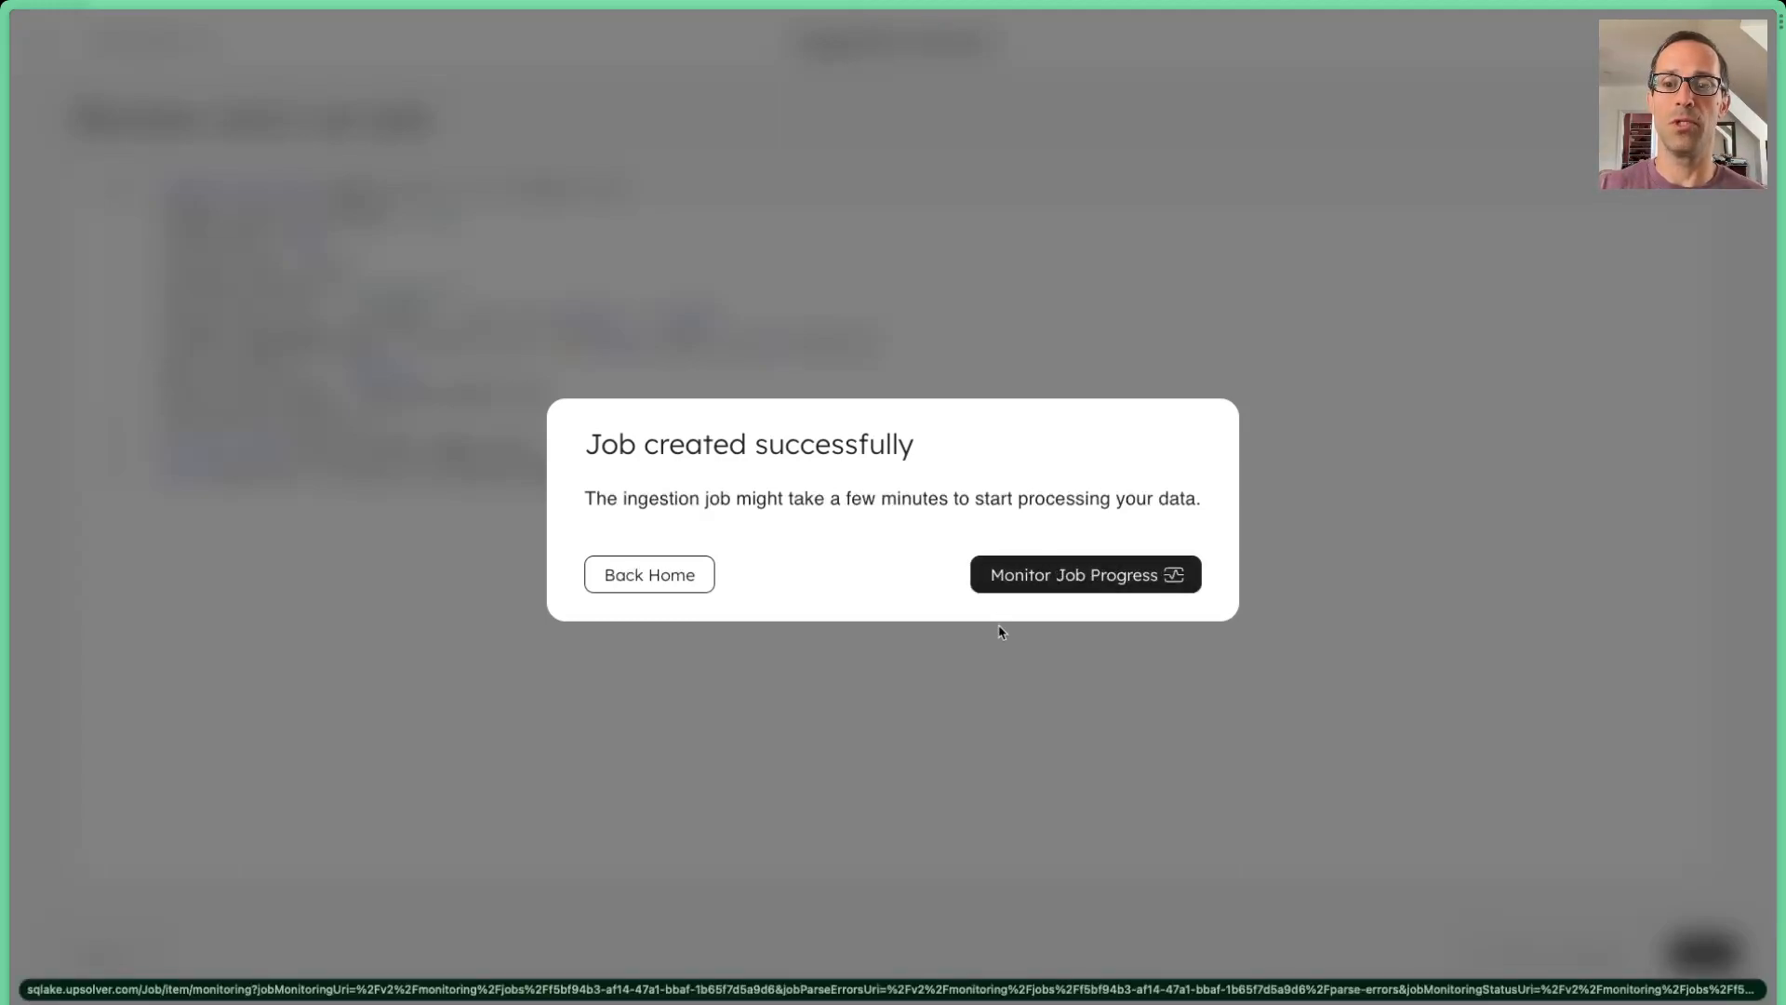
Check job progress metrics, then rerun the Snowflake select query on USER_INFO_TBL.
left_click(1085, 574)
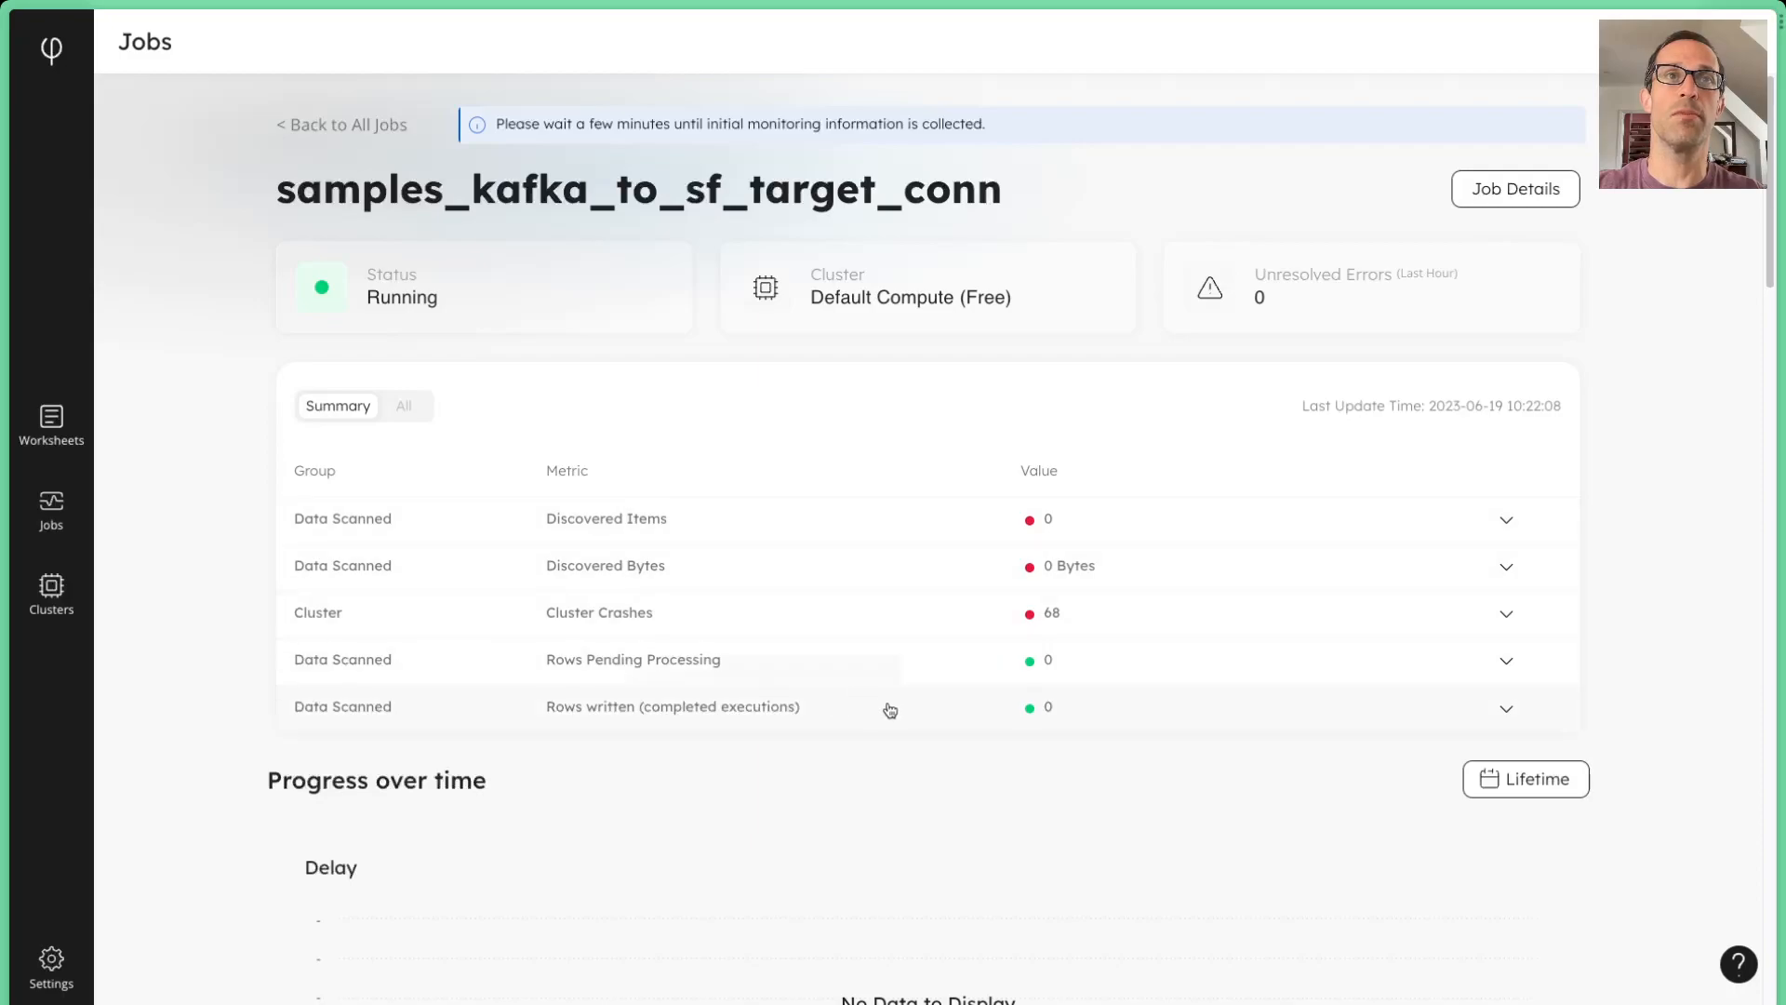
mouse_move(1001, 742)
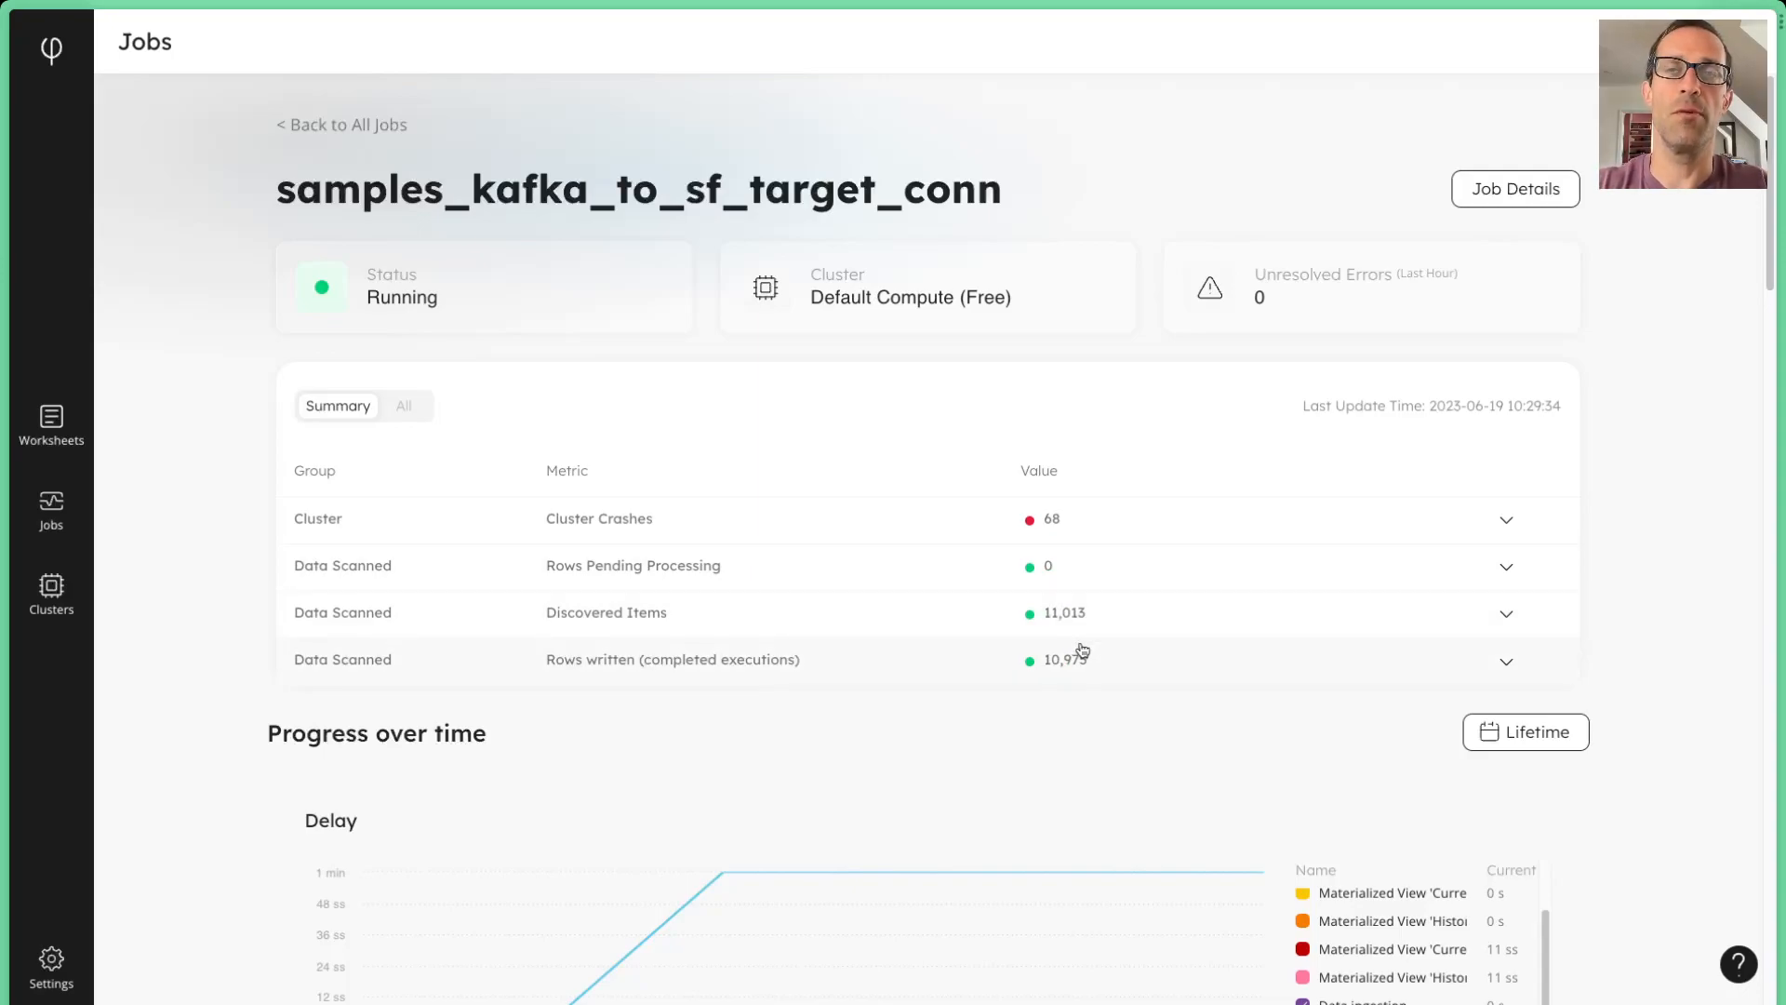
mouse_move(1092, 689)
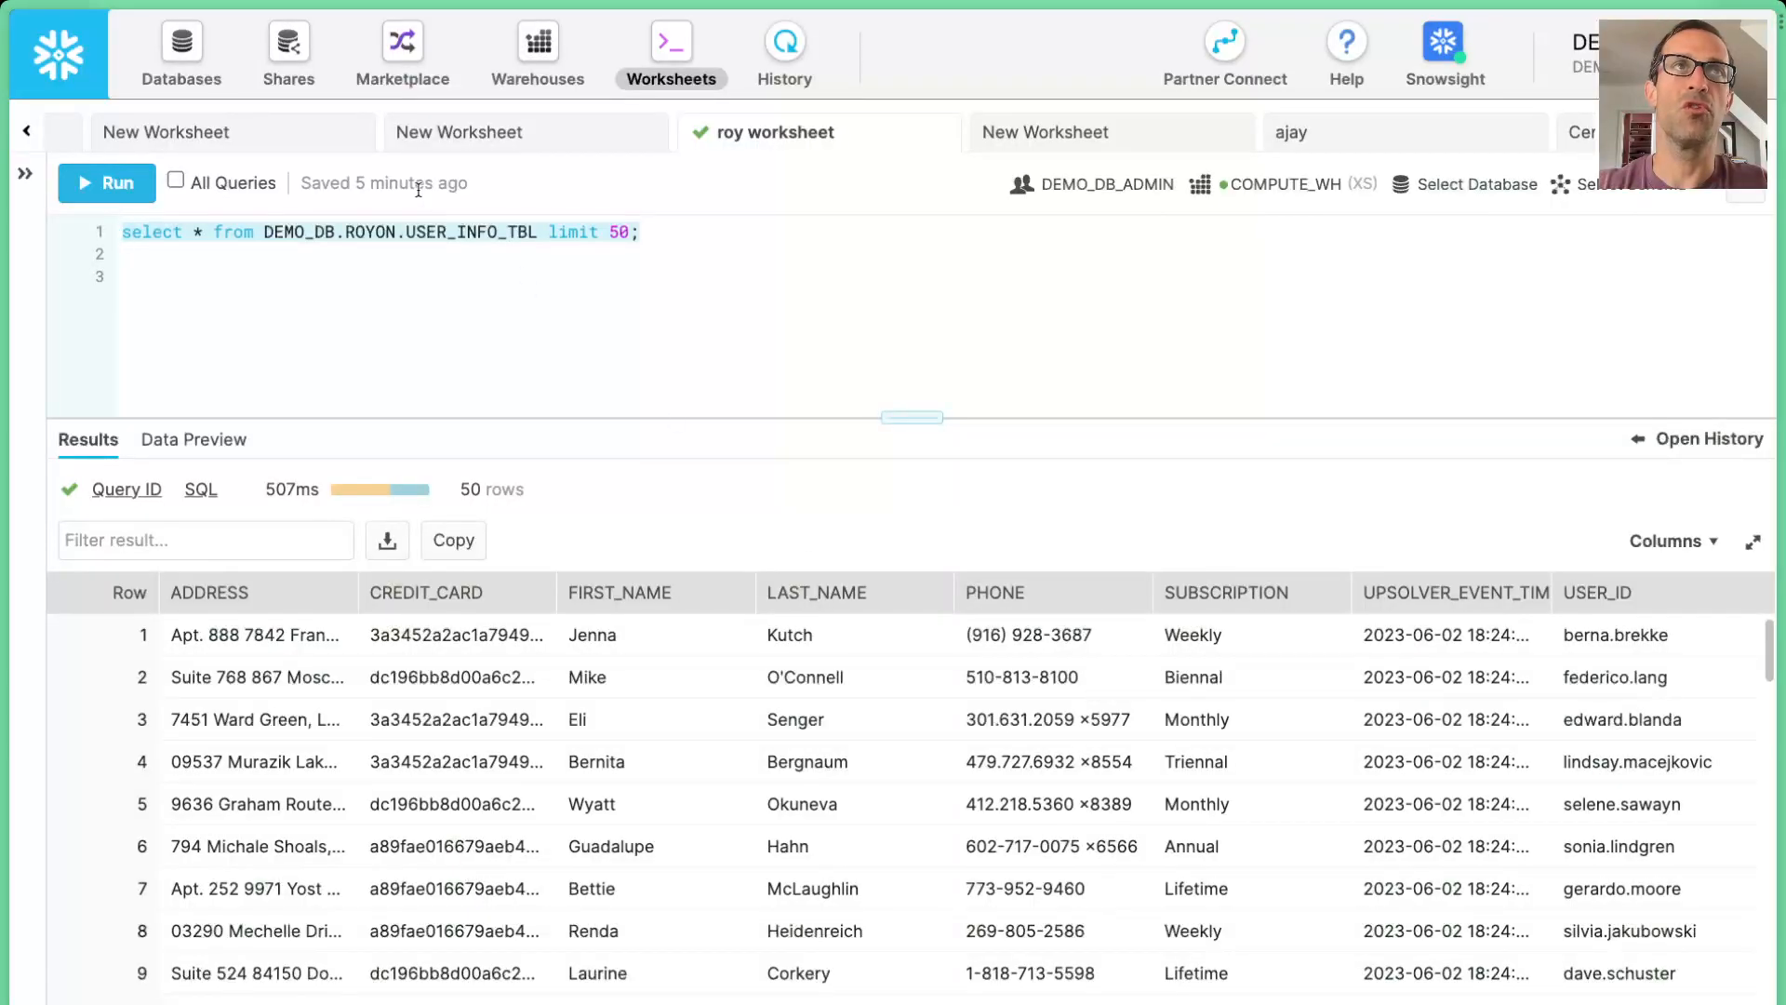
left_click(105, 183)
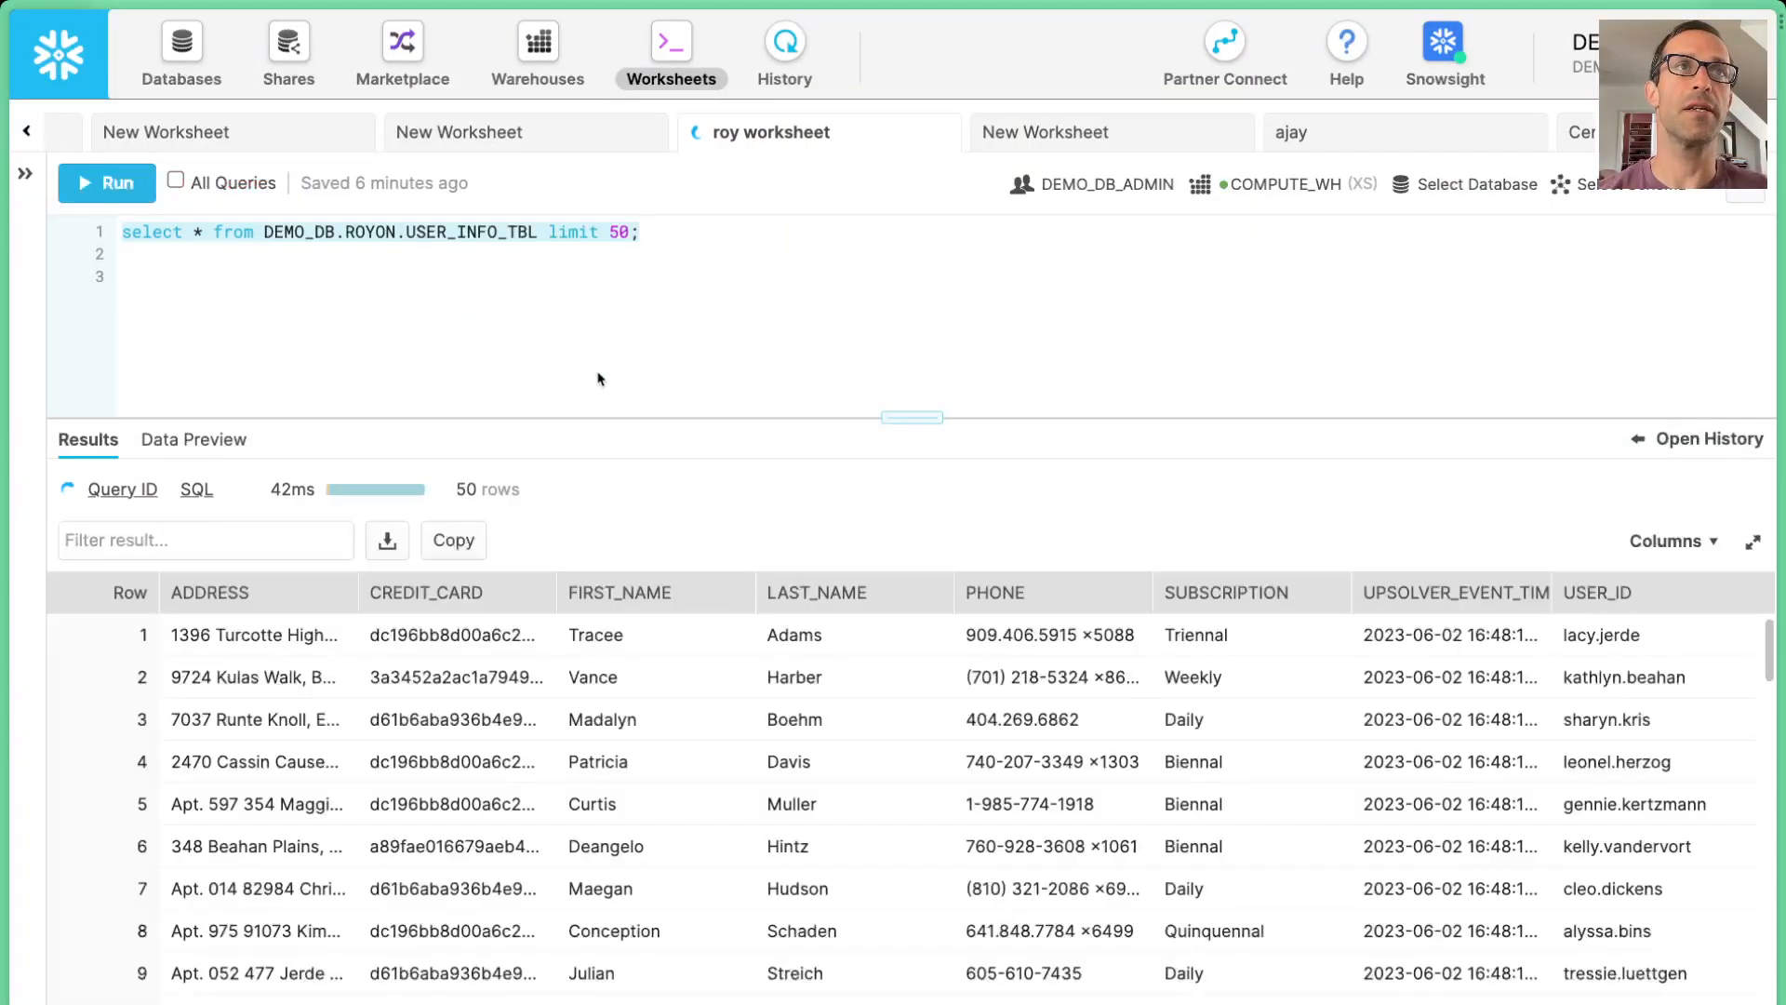